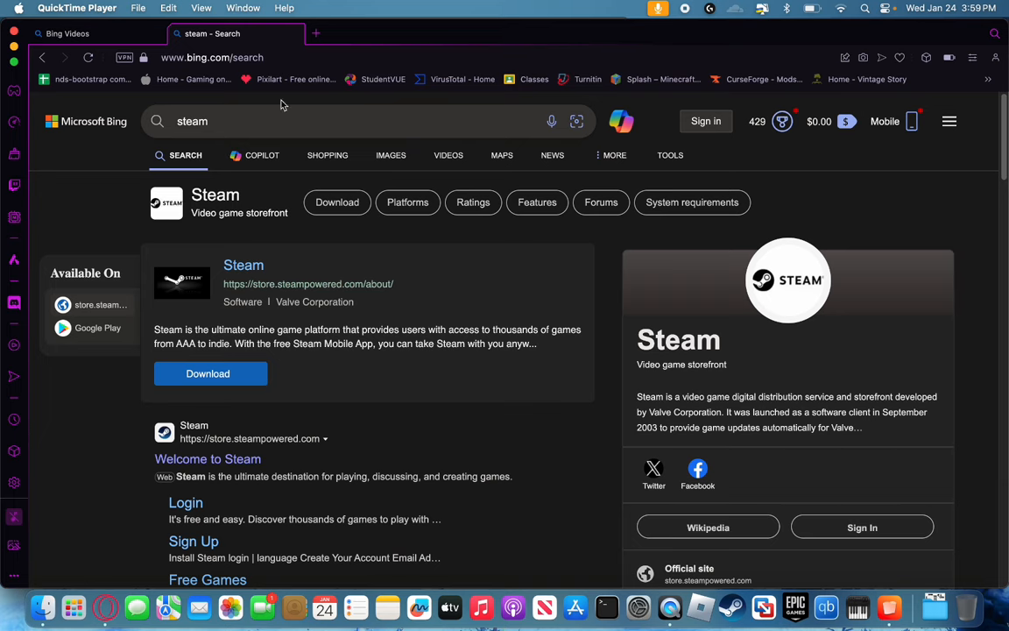
{"action": "mouse_move", "coordinate": [207, 459]}
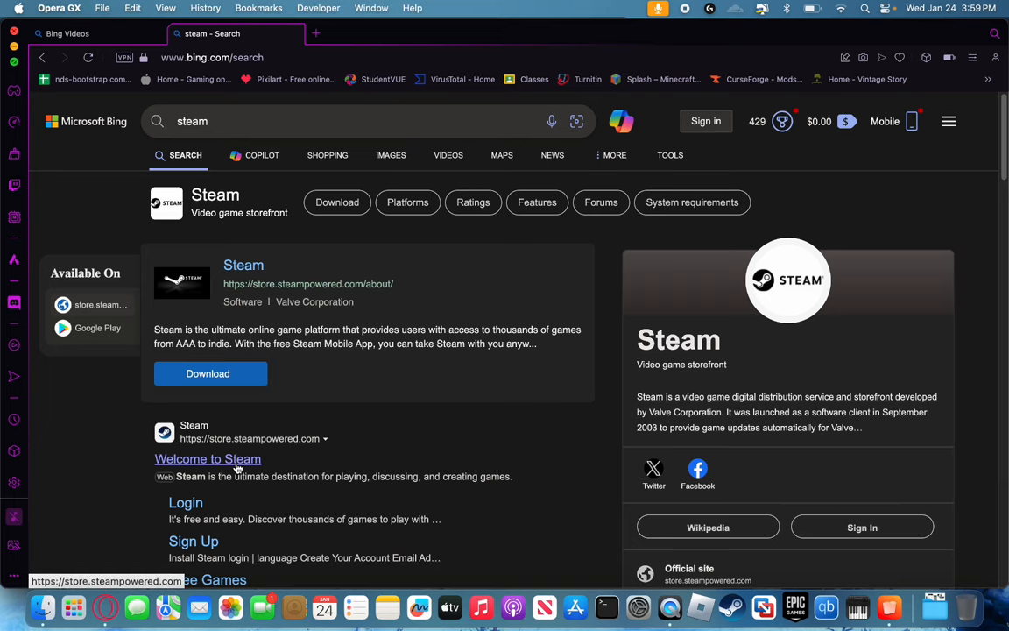
- Reach the official Steam store page from the search results and start downloading the Steam installer
{"action": "left_click", "coordinate": [206, 459]}
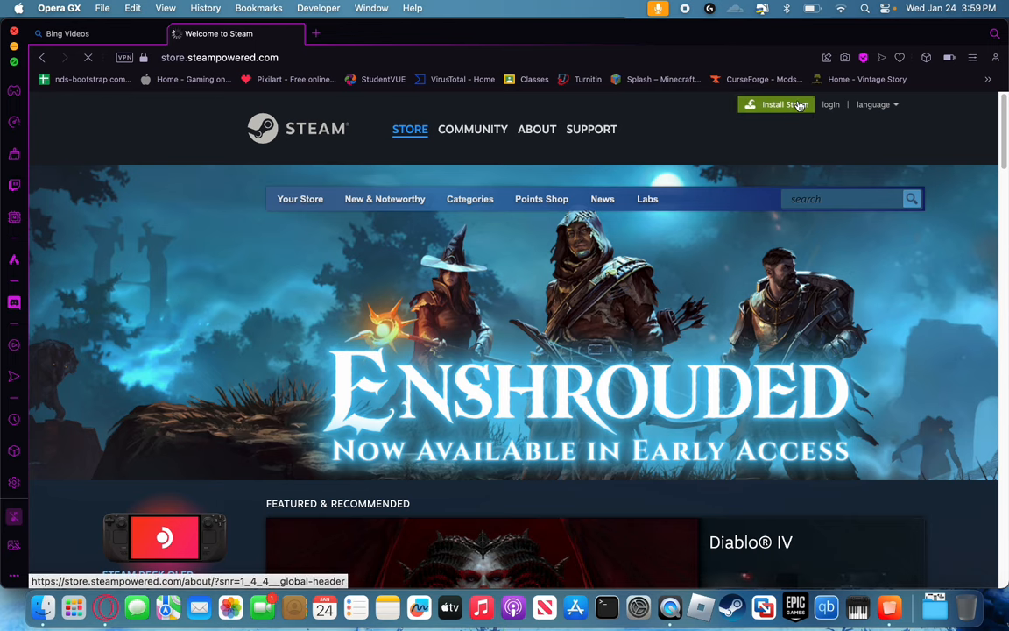
{"action": "left_click", "coordinate": [536, 129]}
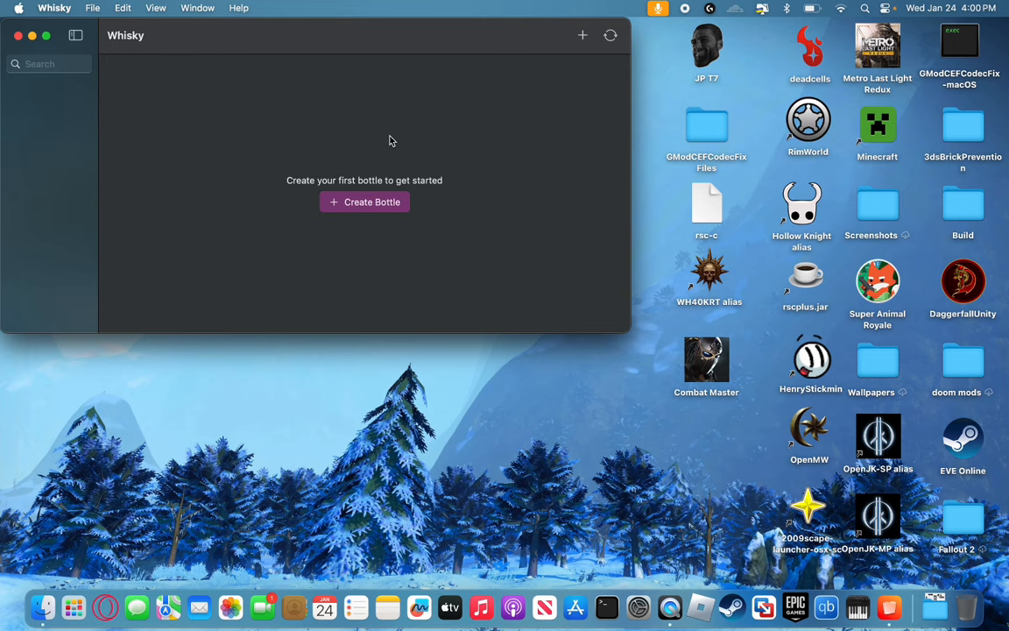
{"action": "mouse_move", "coordinate": [368, 207]}
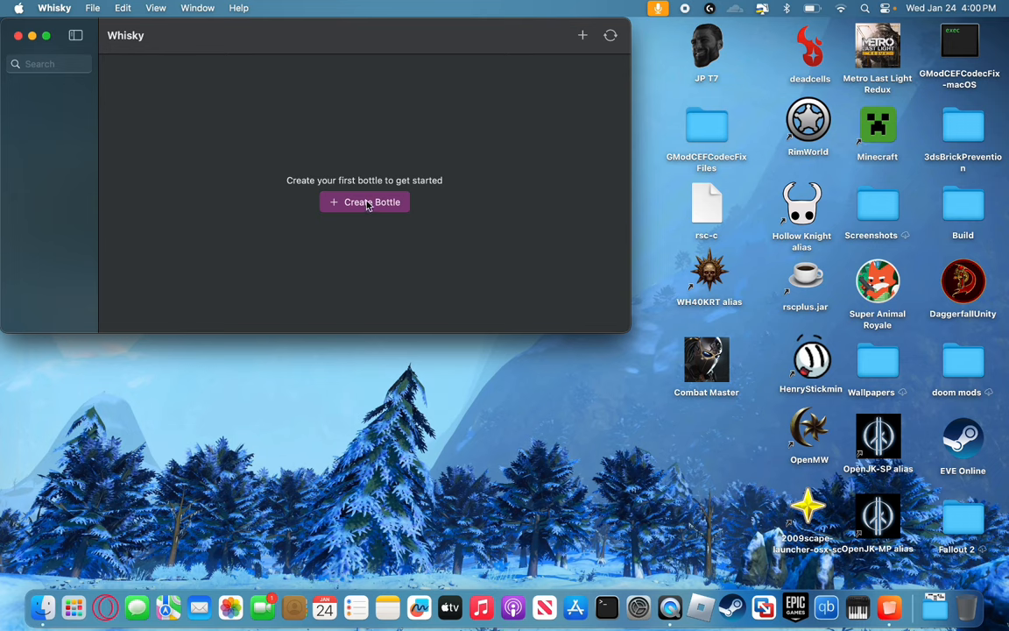
- Create a Windows 10 bottle named 'Steam', keeping the default storage location after checking Browse
{"action": "left_click", "coordinate": [364, 202]}
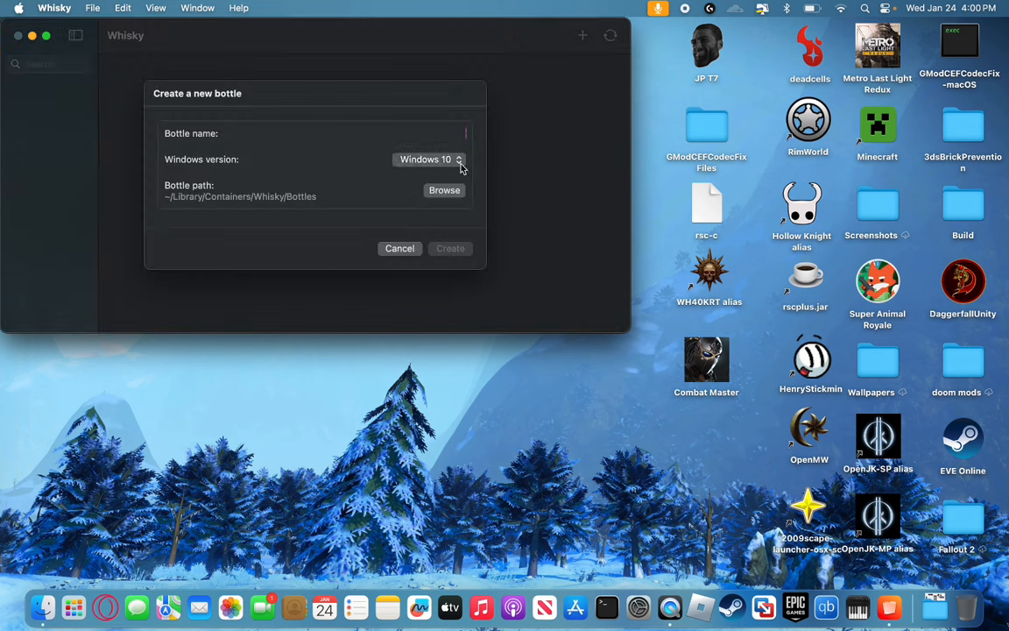
{"action": "mouse_move", "coordinate": [206, 200]}
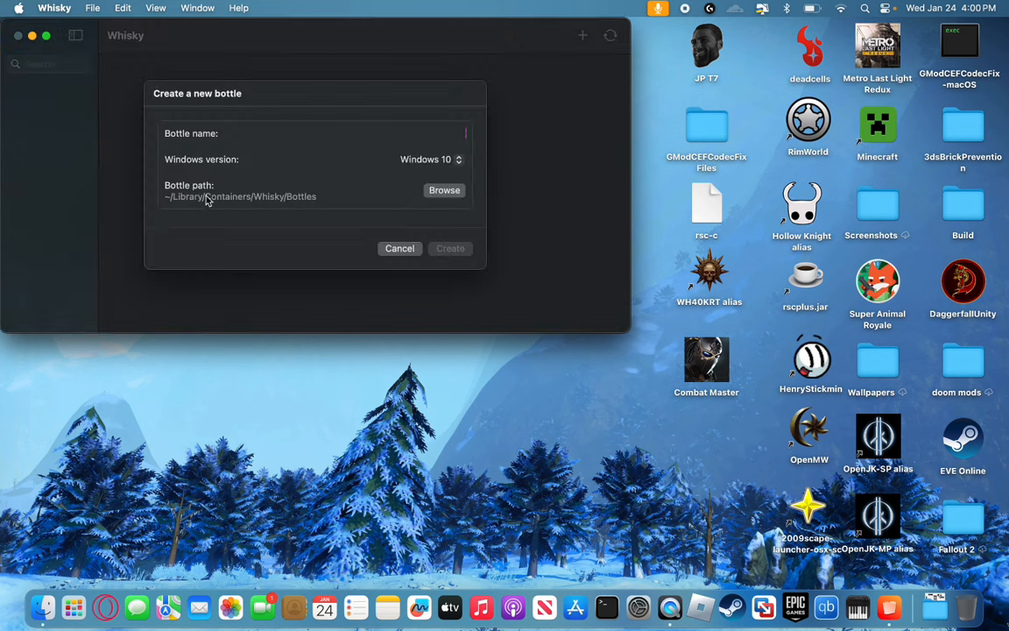
{"action": "mouse_move", "coordinate": [283, 206]}
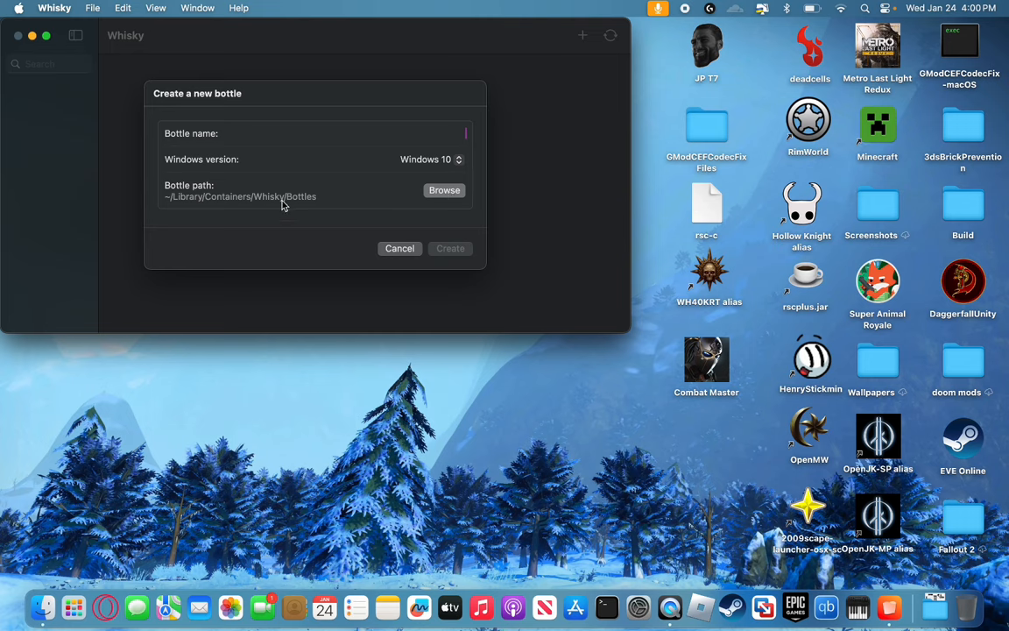
{"action": "left_click", "coordinate": [445, 189]}
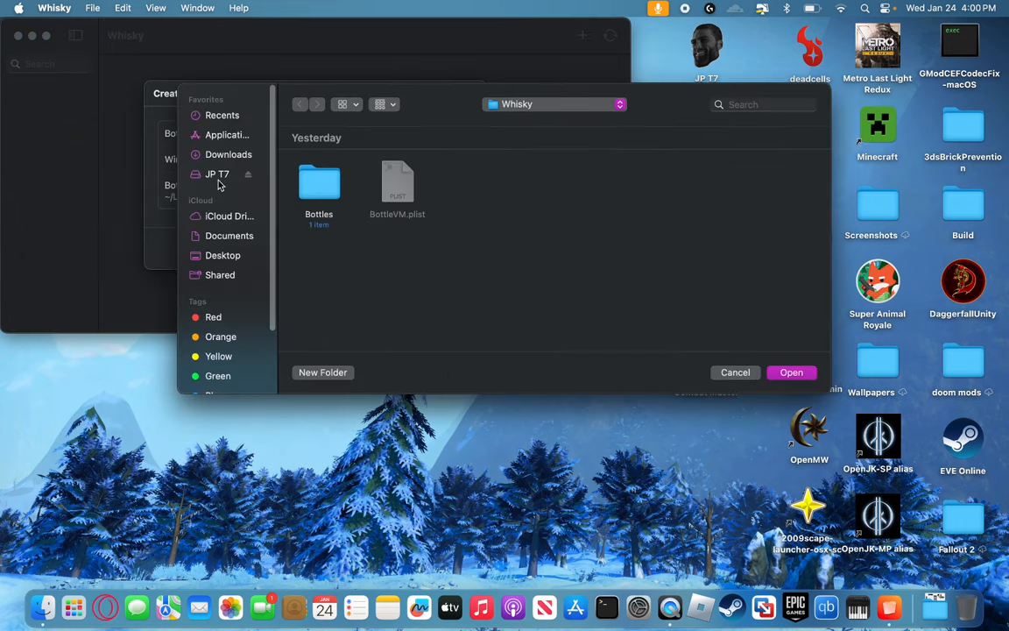
{"action": "left_click", "coordinate": [736, 371]}
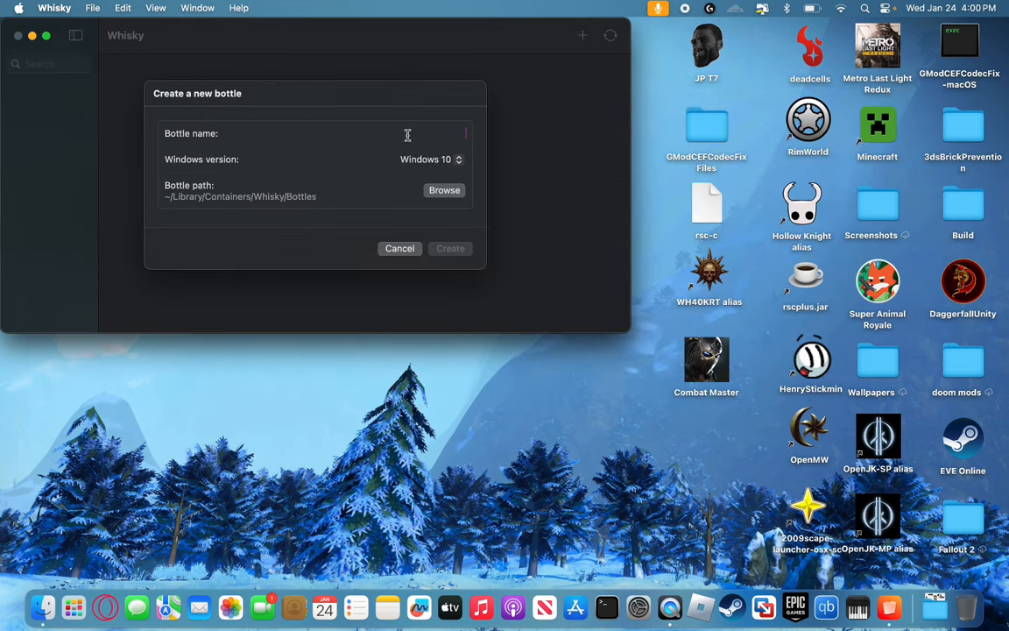
{"action": "type", "text": "Steam"}
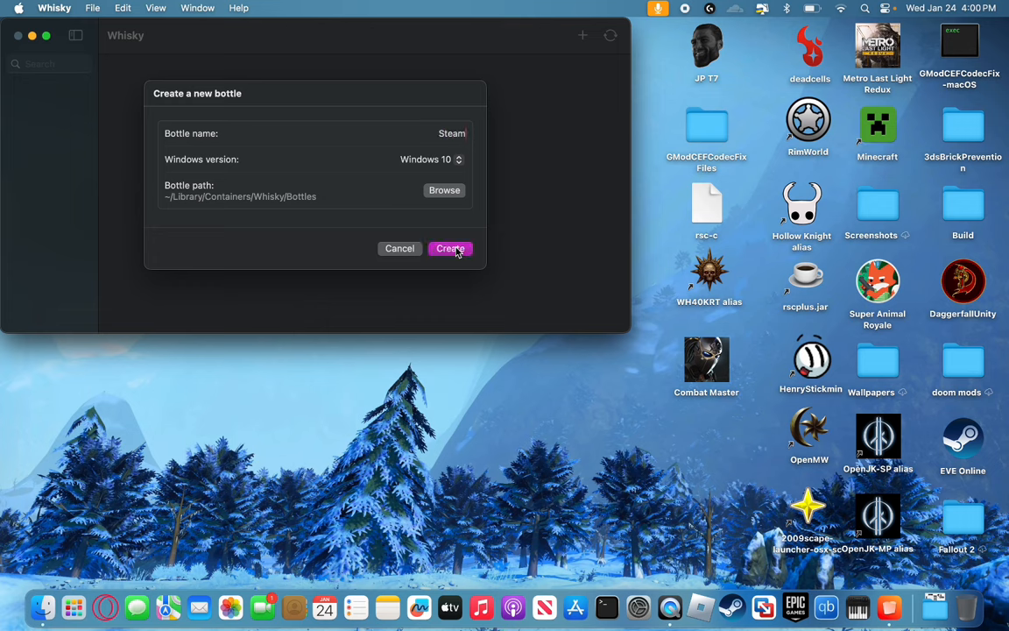
{"action": "left_click", "coordinate": [450, 249]}
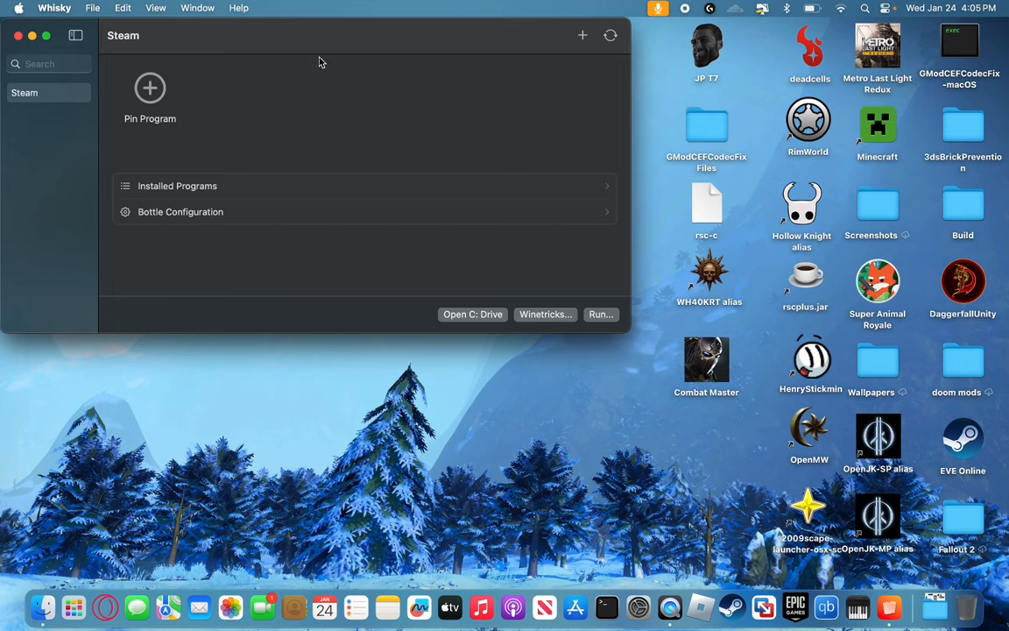
{"action": "mouse_move", "coordinate": [417, 190]}
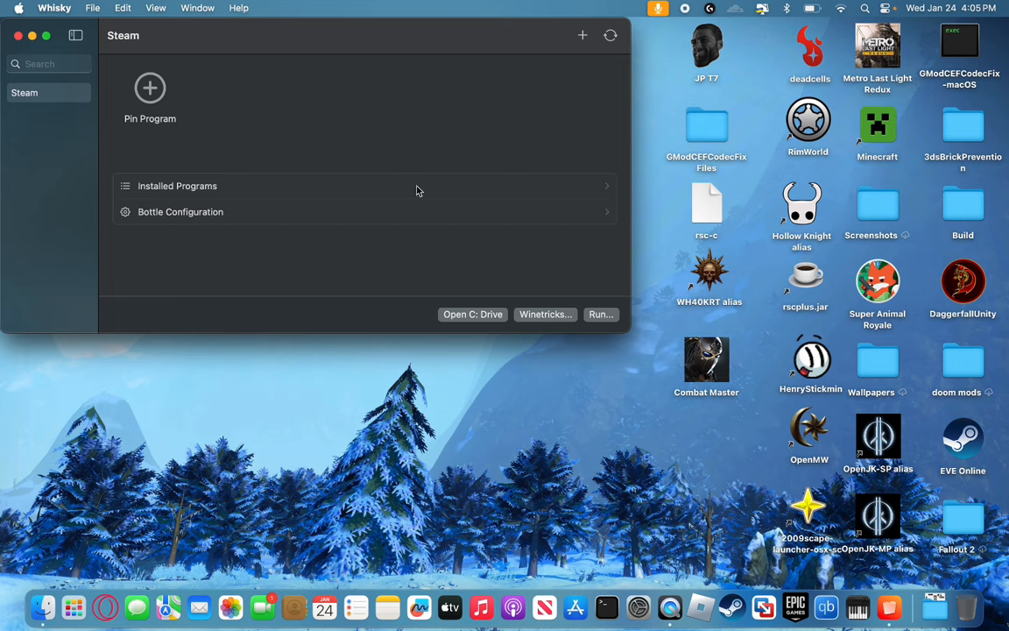
{"action": "mouse_move", "coordinate": [601, 315]}
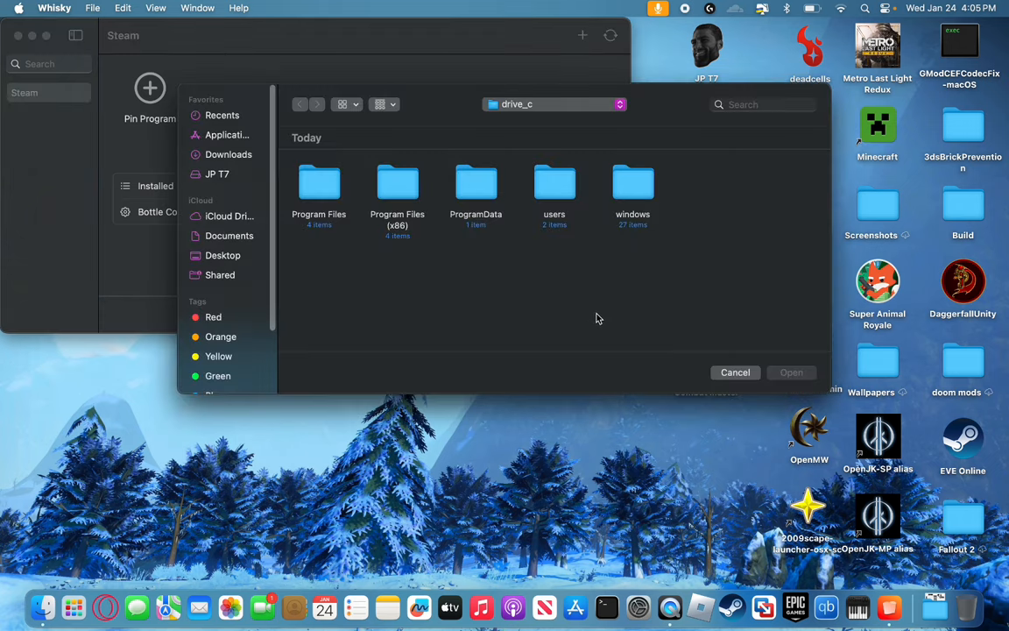
{"action": "mouse_move", "coordinate": [74, 606]}
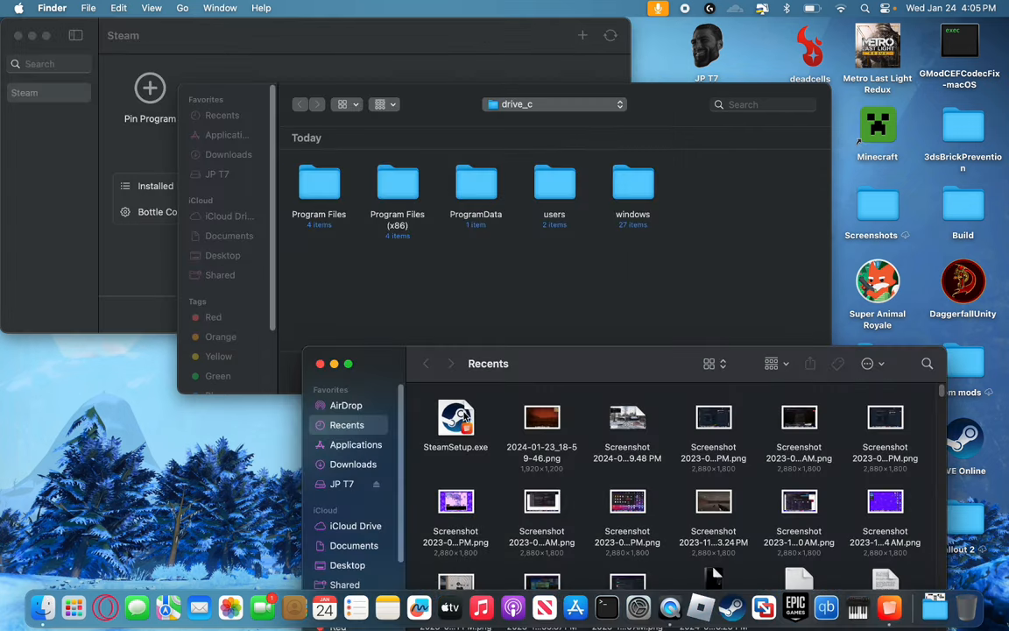
- Choose SteamSetup.exe from Downloads in the Run... file picker and launch it inside the Steam bottle
{"action": "left_click", "coordinate": [455, 420]}
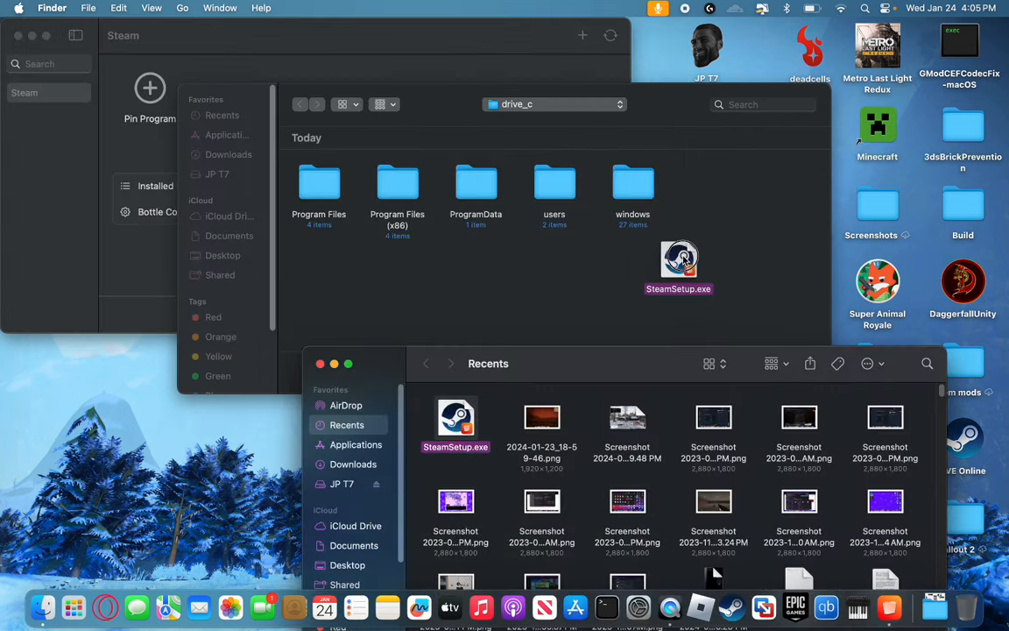
{"action": "left_click", "coordinate": [228, 154]}
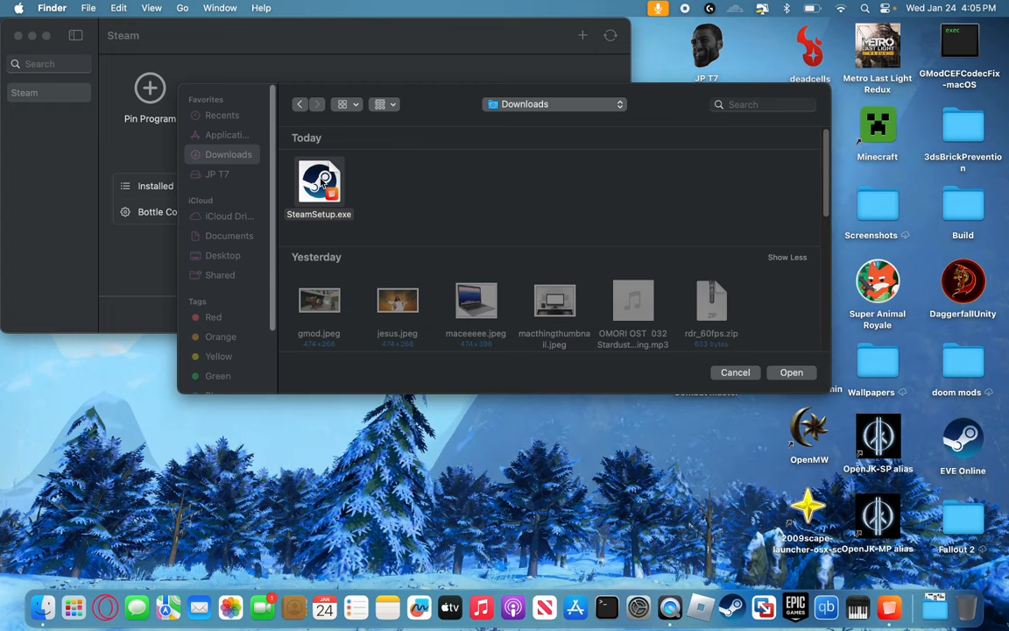
{"action": "left_click", "coordinate": [792, 372]}
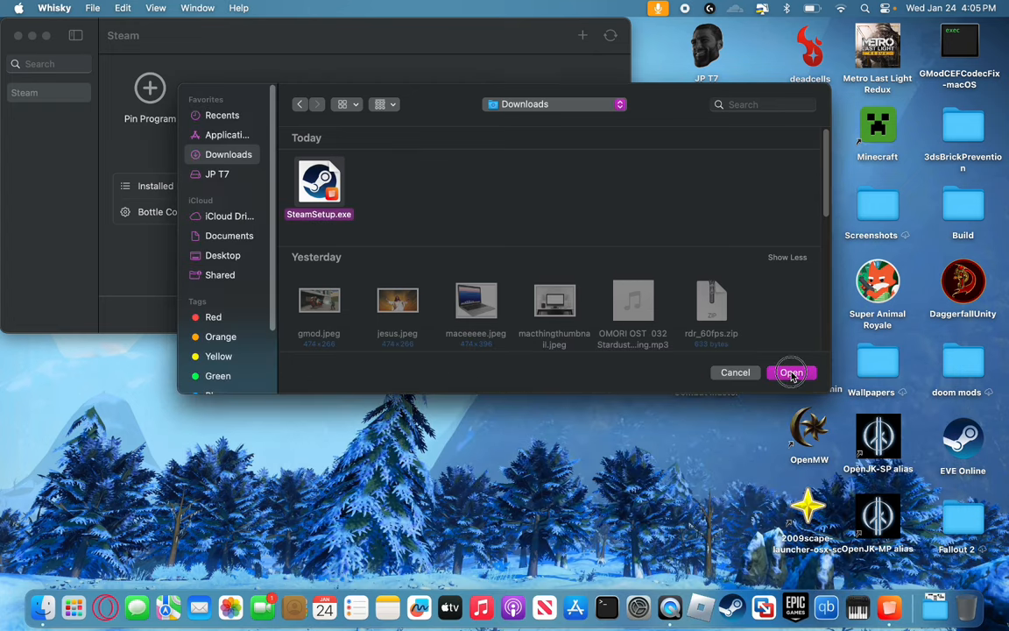
{"action": "left_click", "coordinate": [790, 371]}
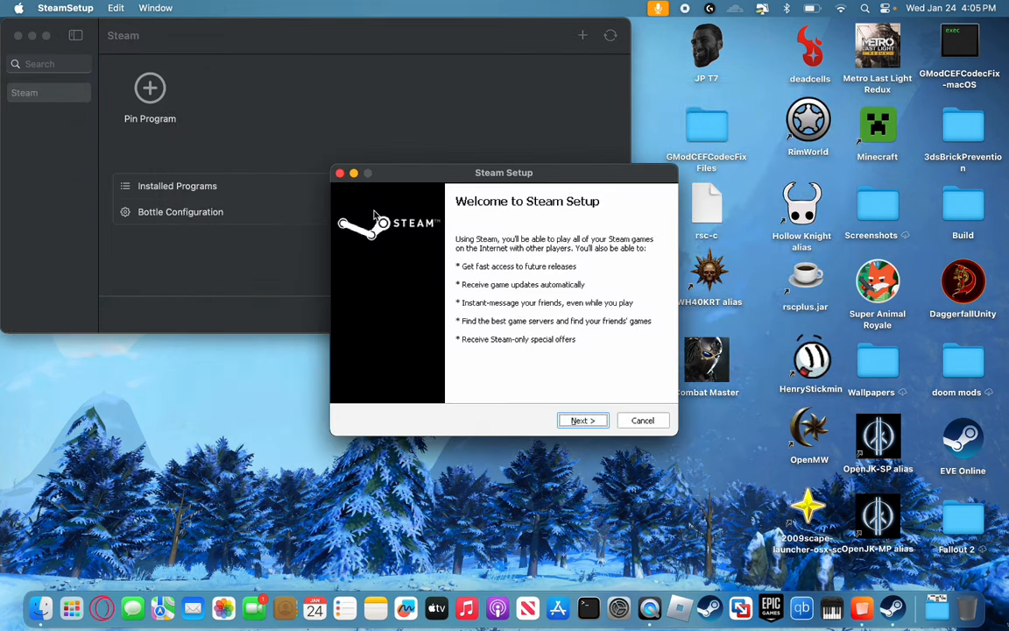
- Complete Steam Setup with English language and the default folder, finishing with Run Steam checked
{"action": "left_click", "coordinate": [582, 420]}
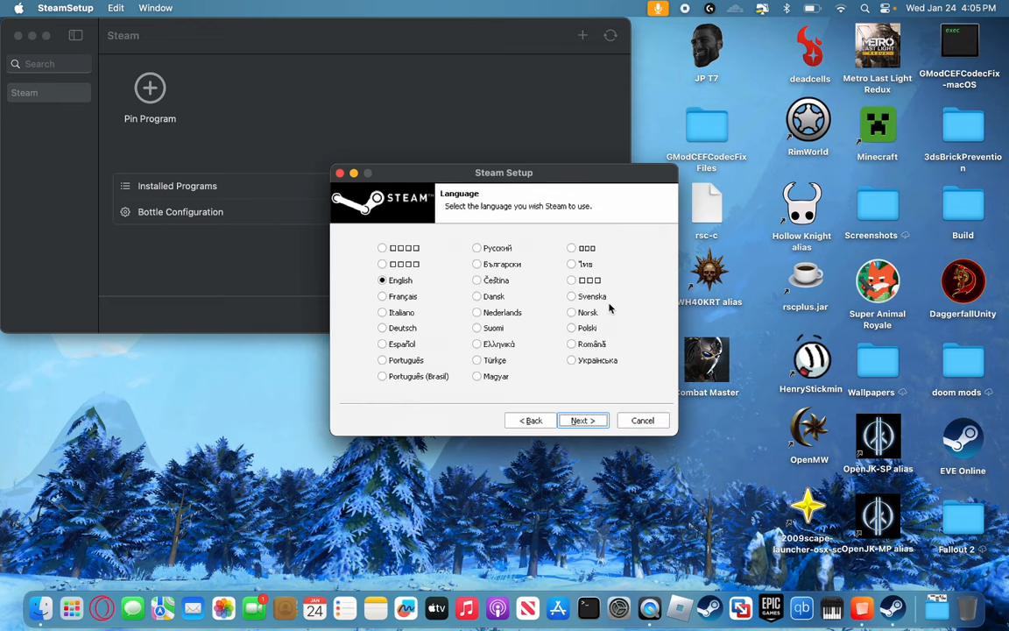
{"action": "mouse_move", "coordinate": [382, 226]}
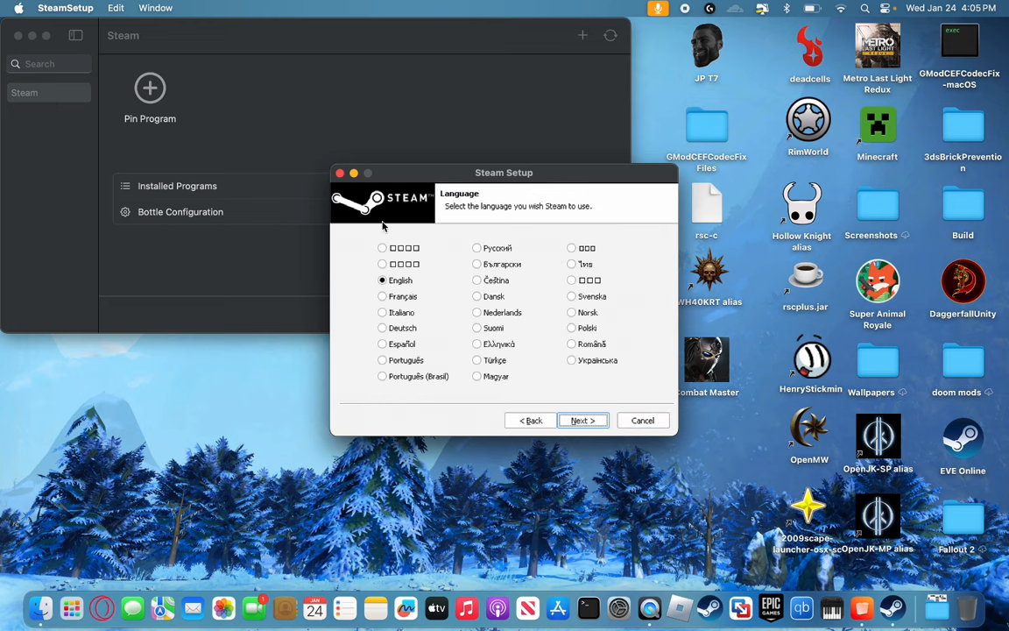
{"action": "left_click", "coordinate": [581, 420]}
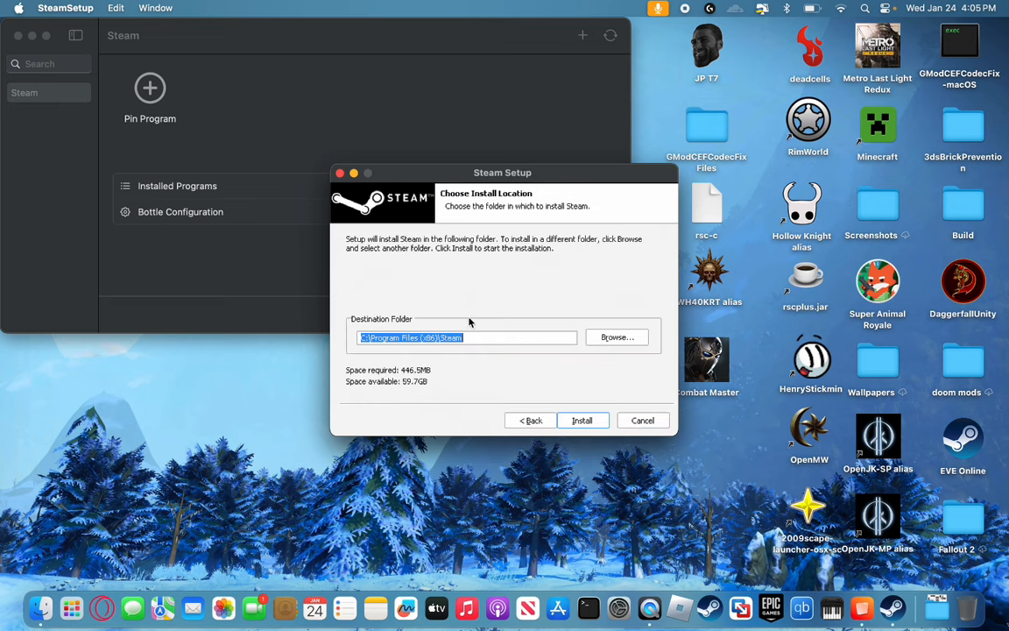
{"action": "left_click", "coordinate": [582, 420]}
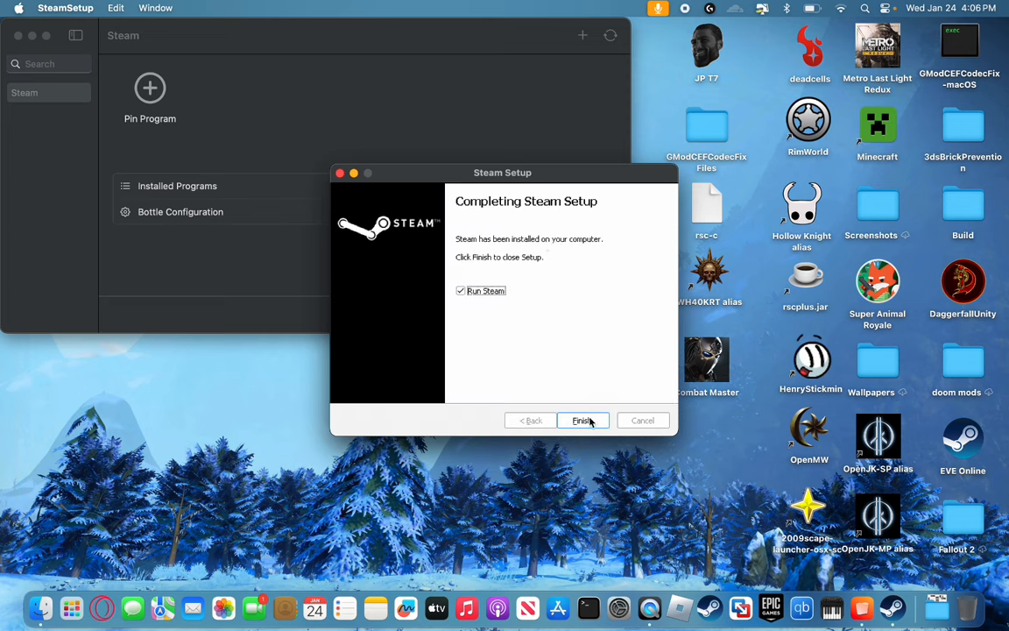
{"action": "left_click", "coordinate": [581, 421]}
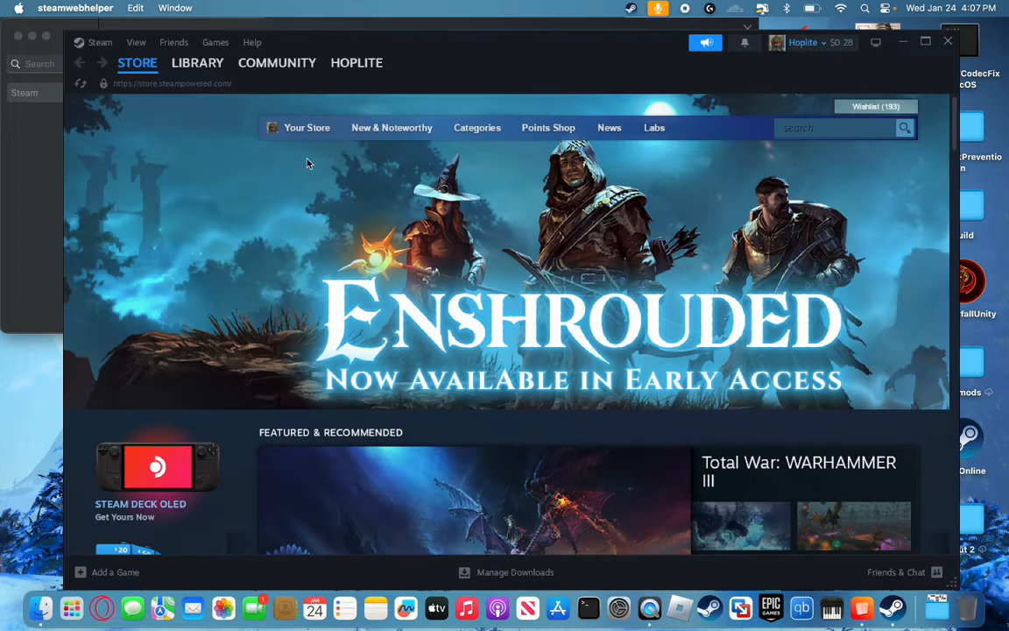
- Browse the Store, switch to the Library and view the Lethal Company game page
{"action": "scroll", "scroll_direction": "down", "scroll_amount": 3}
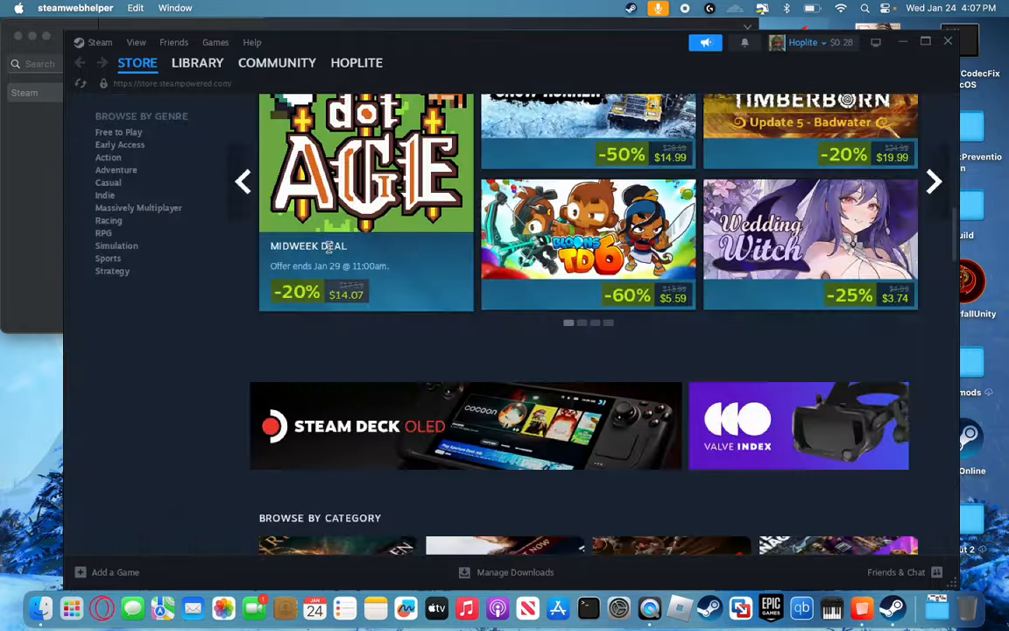
{"action": "scroll", "scroll_direction": "down", "scroll_amount": 3}
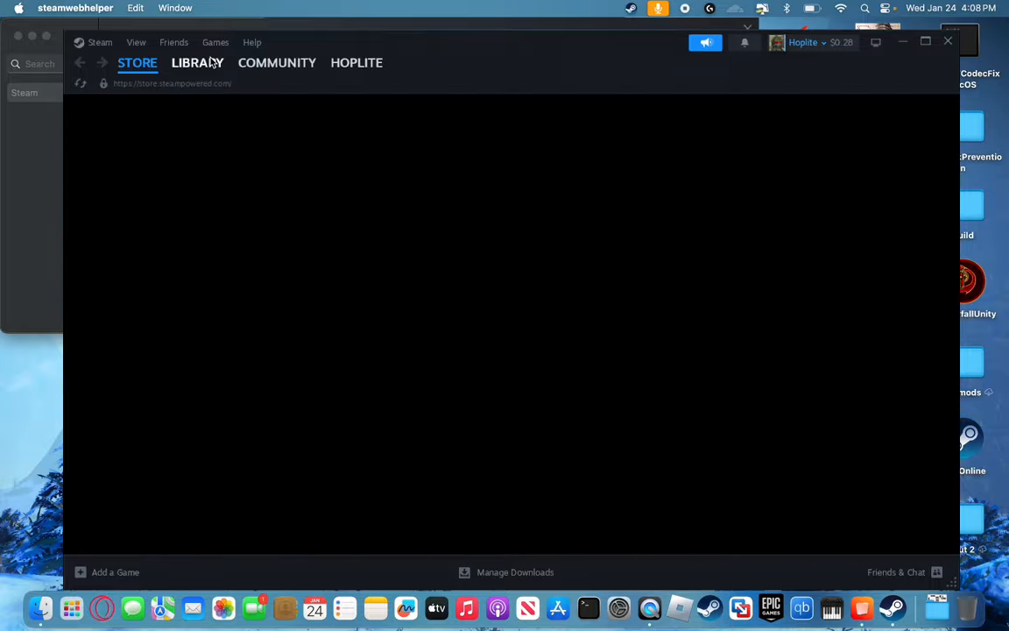
{"action": "left_click", "coordinate": [196, 63]}
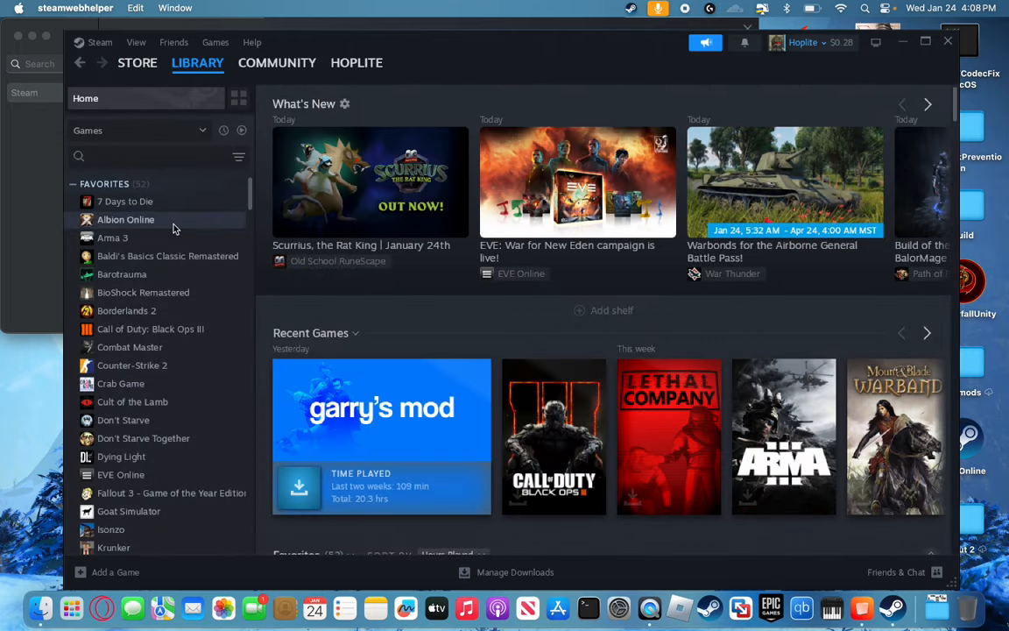
{"action": "left_click", "coordinate": [669, 438]}
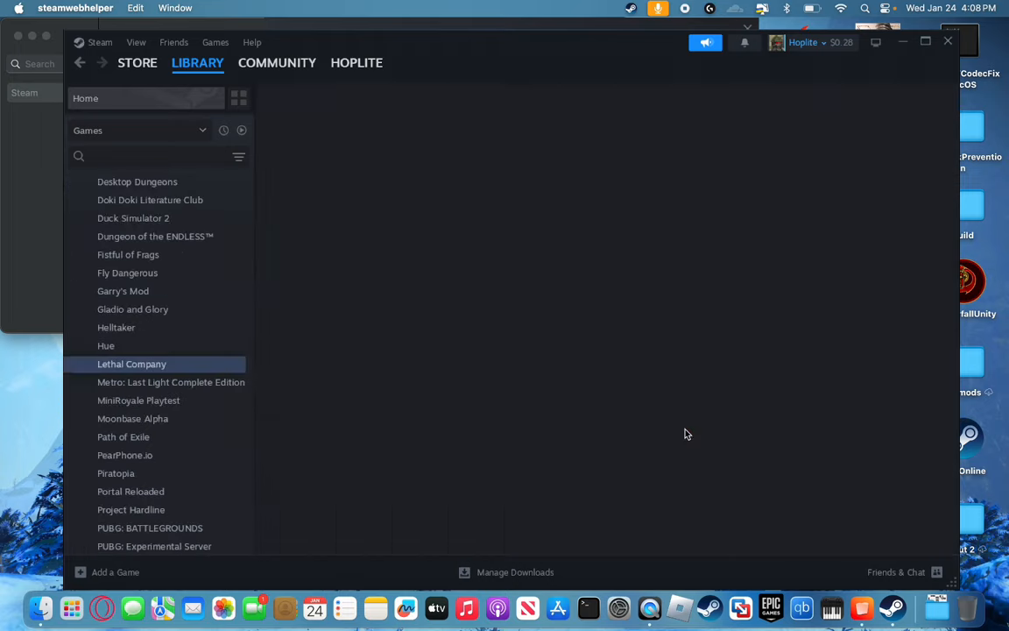
{"action": "left_click", "coordinate": [131, 363]}
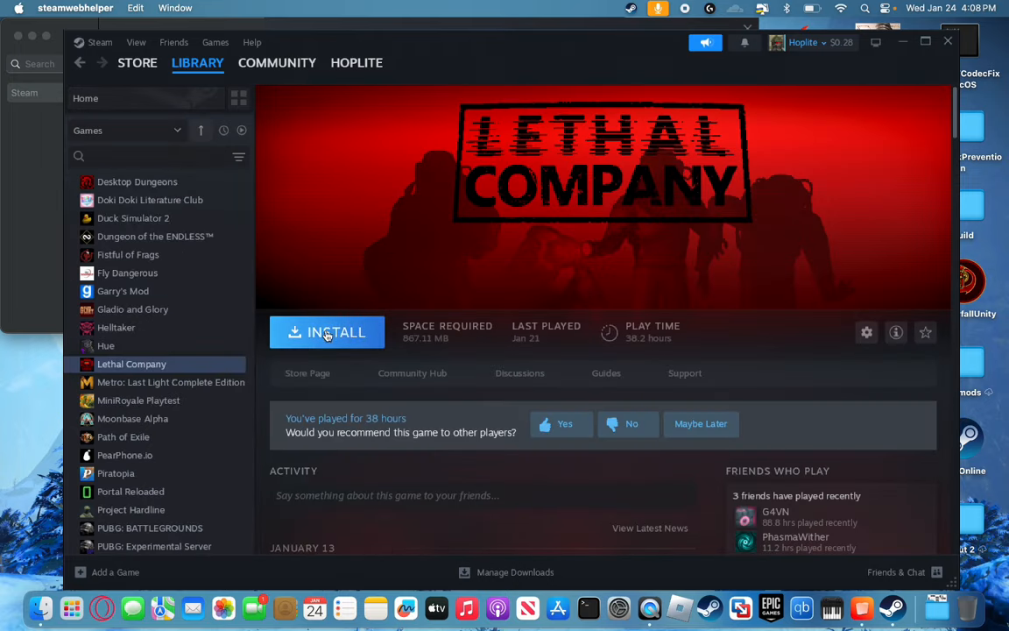
{"action": "mouse_move", "coordinate": [645, 232]}
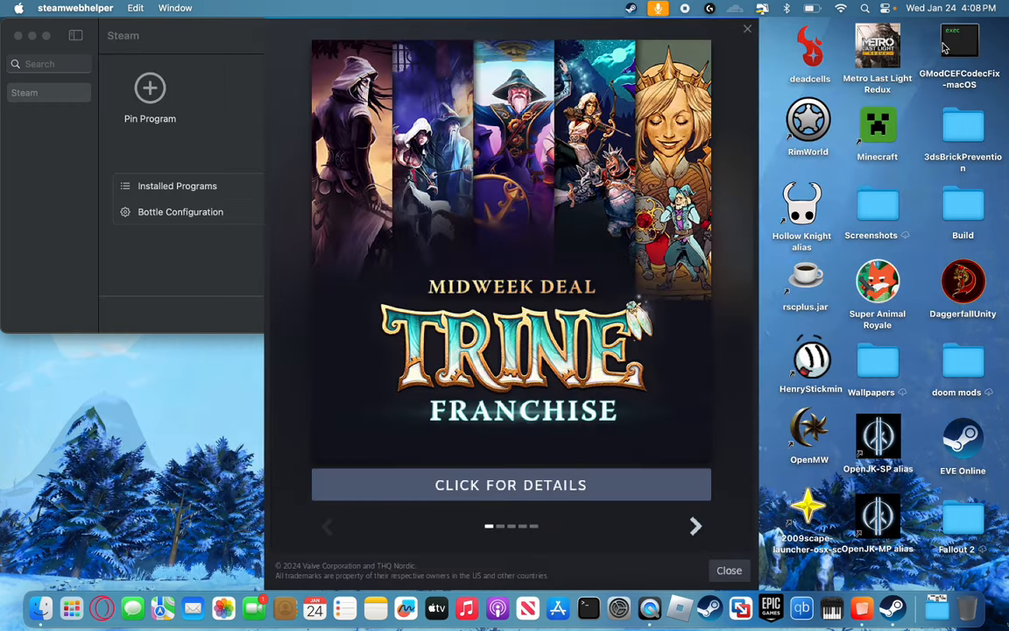
- Dismiss the Steam special-offers popup so the Whisky bottle window is visible again
{"action": "left_click", "coordinate": [729, 571]}
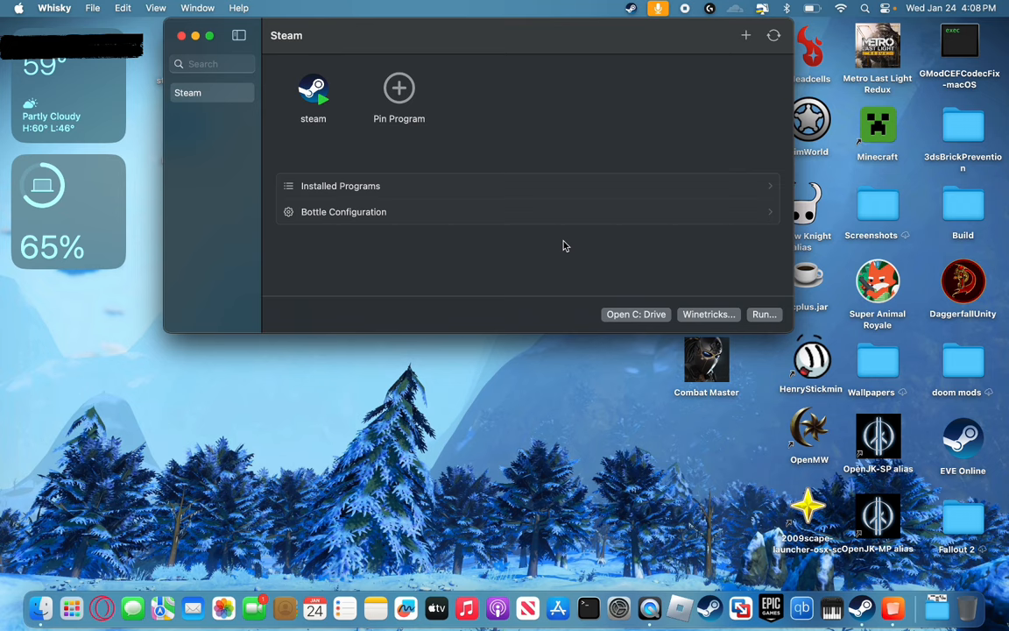
{"action": "mouse_move", "coordinate": [196, 24]}
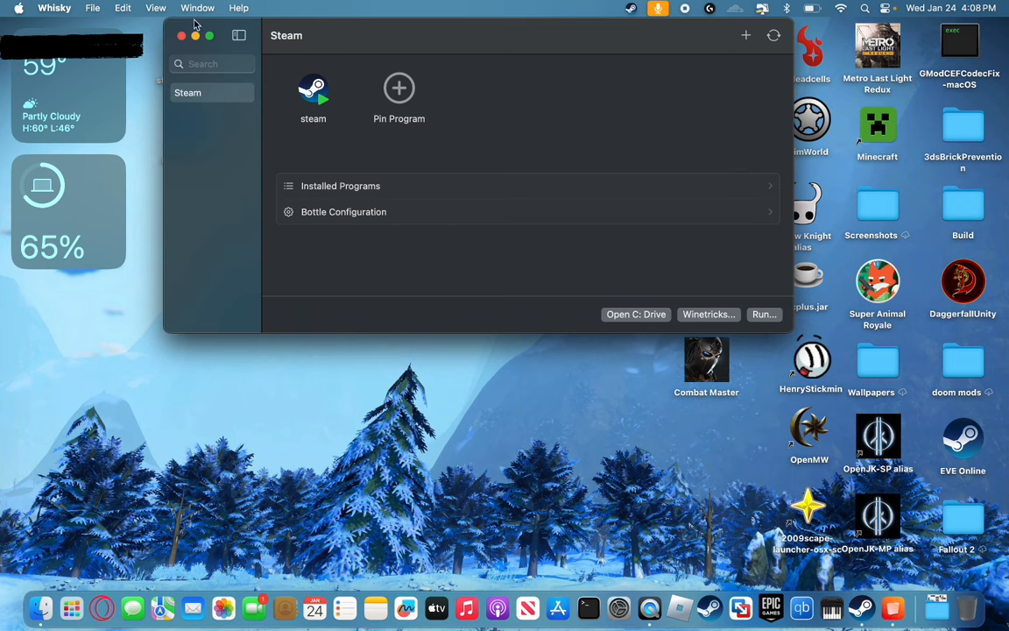
{"action": "mouse_move", "coordinate": [894, 606]}
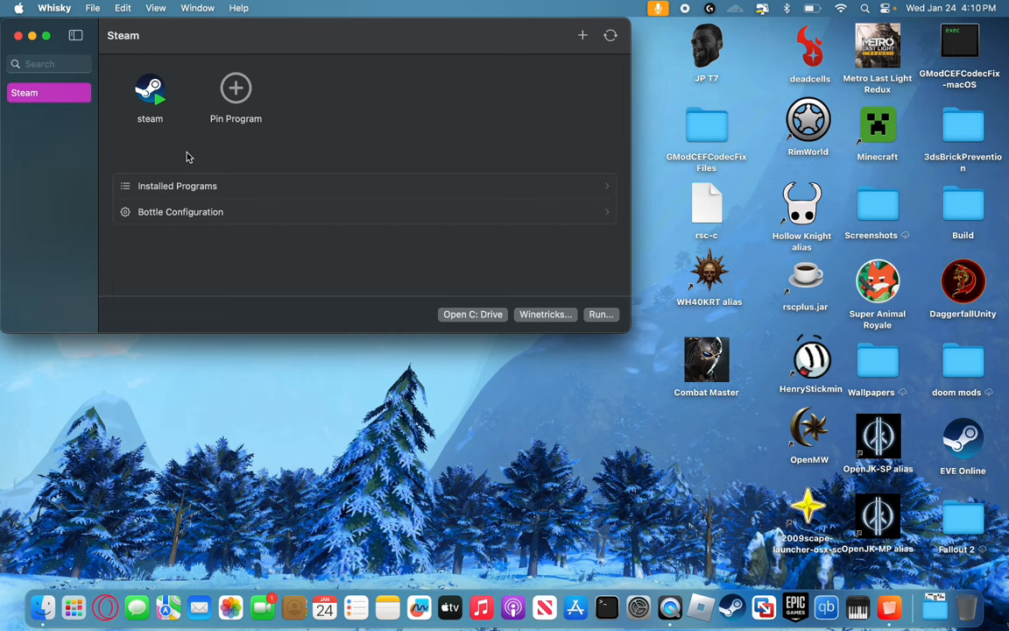
{"action": "mouse_move", "coordinate": [172, 115]}
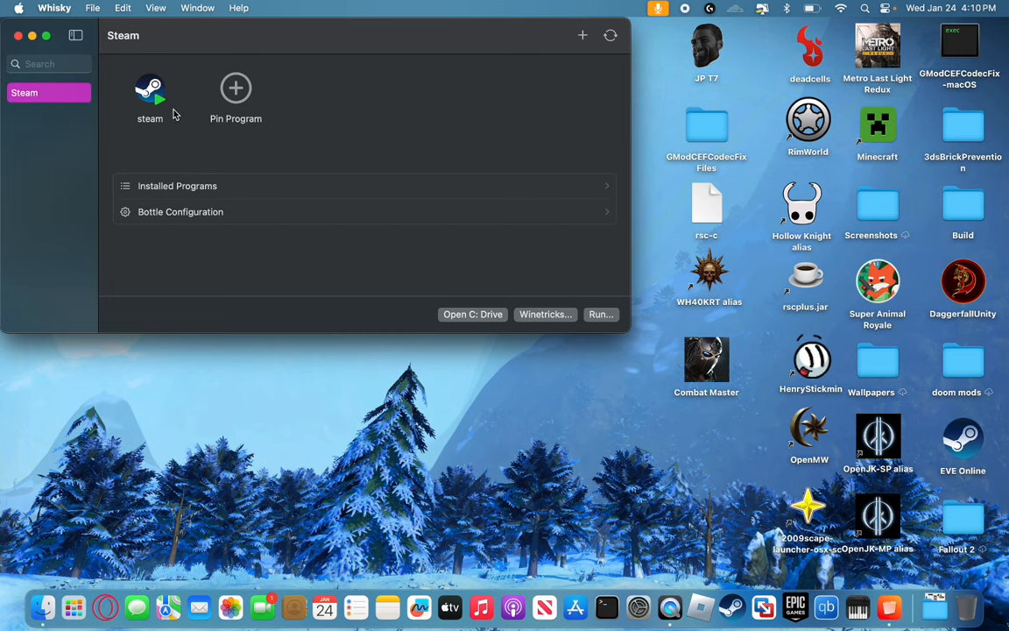
{"action": "mouse_move", "coordinate": [200, 217]}
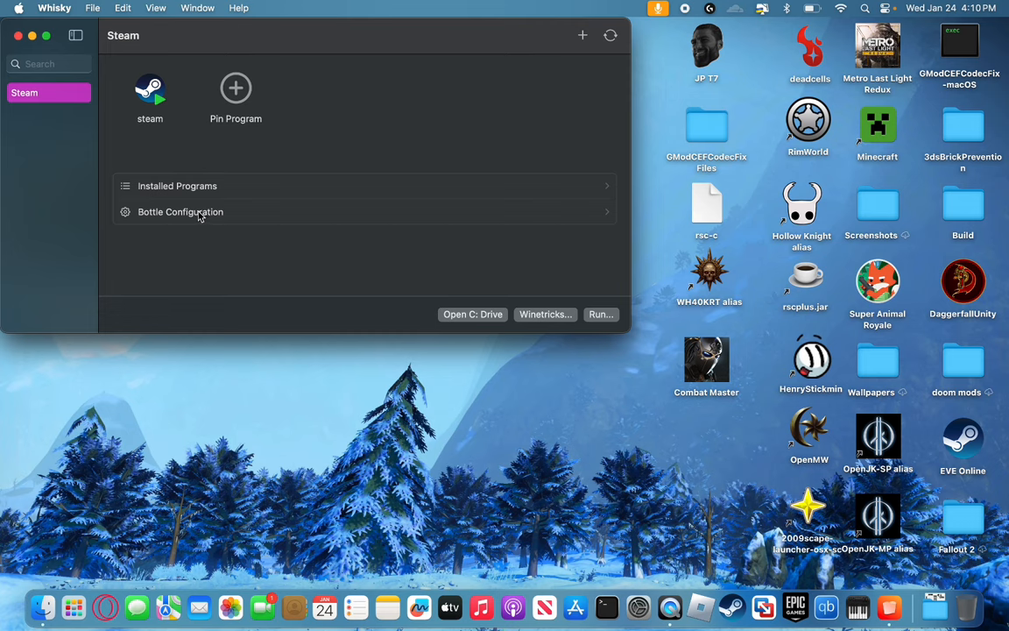
- In the Steam bottle's configuration, set Enhanced Sync to MSync
{"action": "left_click", "coordinate": [180, 210]}
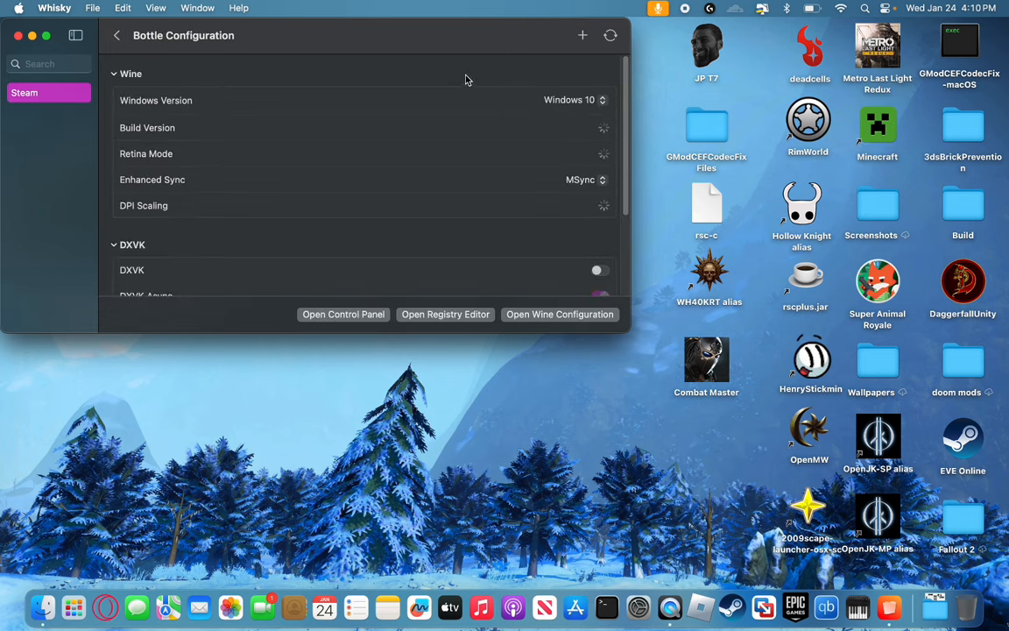
{"action": "scroll", "scroll_direction": "up", "scroll_amount": 3}
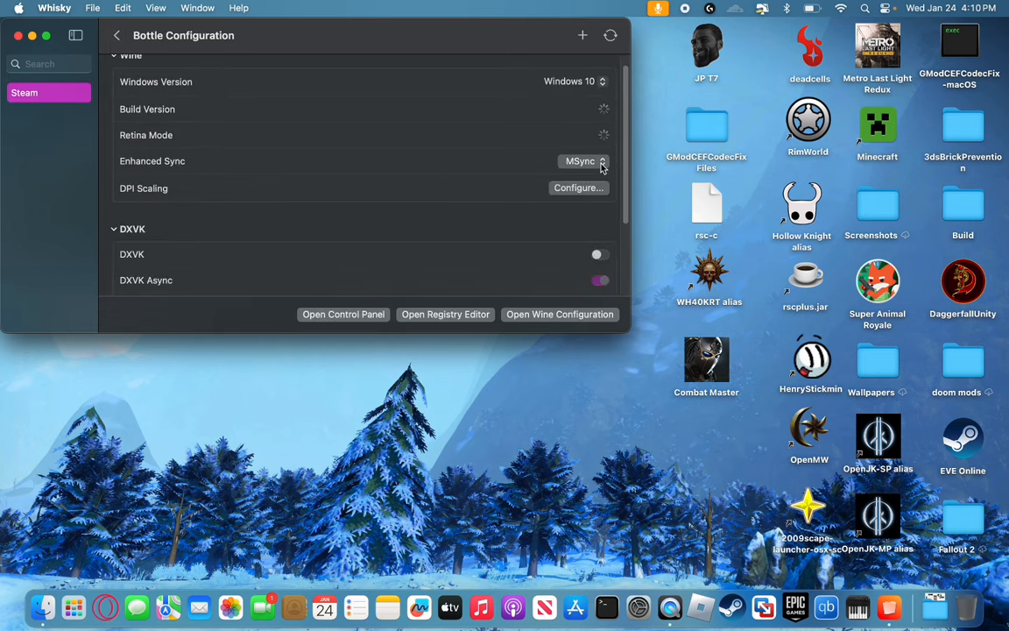
{"action": "left_click", "coordinate": [582, 161]}
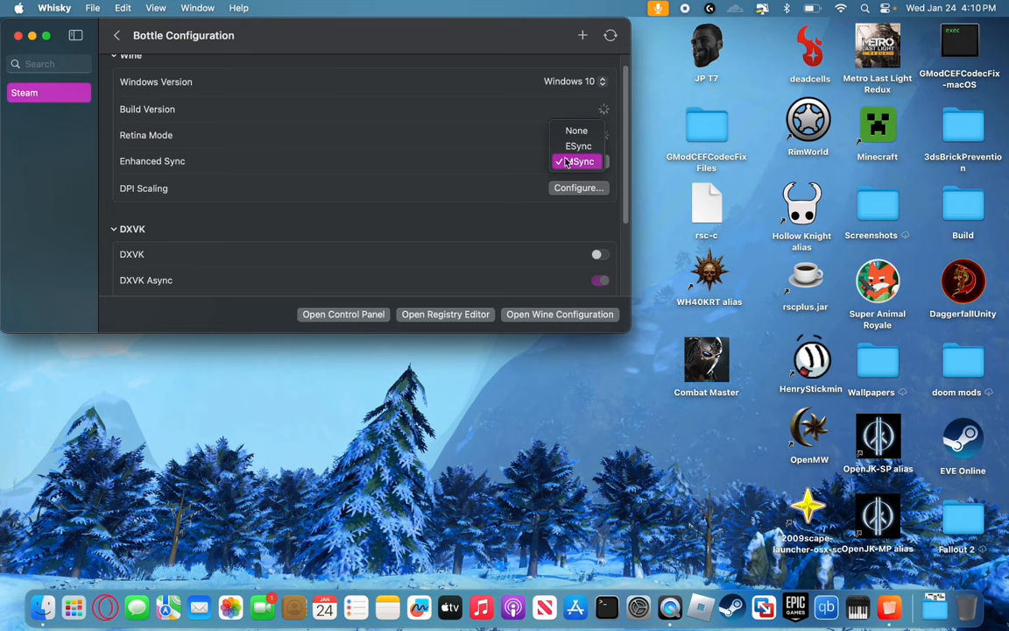
{"action": "left_click", "coordinate": [575, 161]}
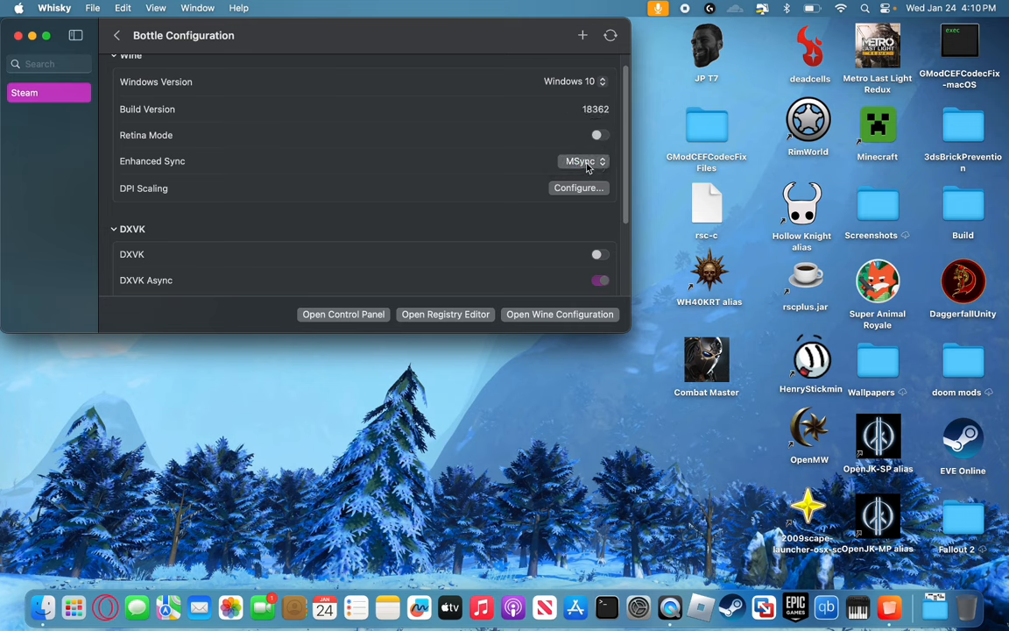
{"action": "left_click", "coordinate": [581, 161]}
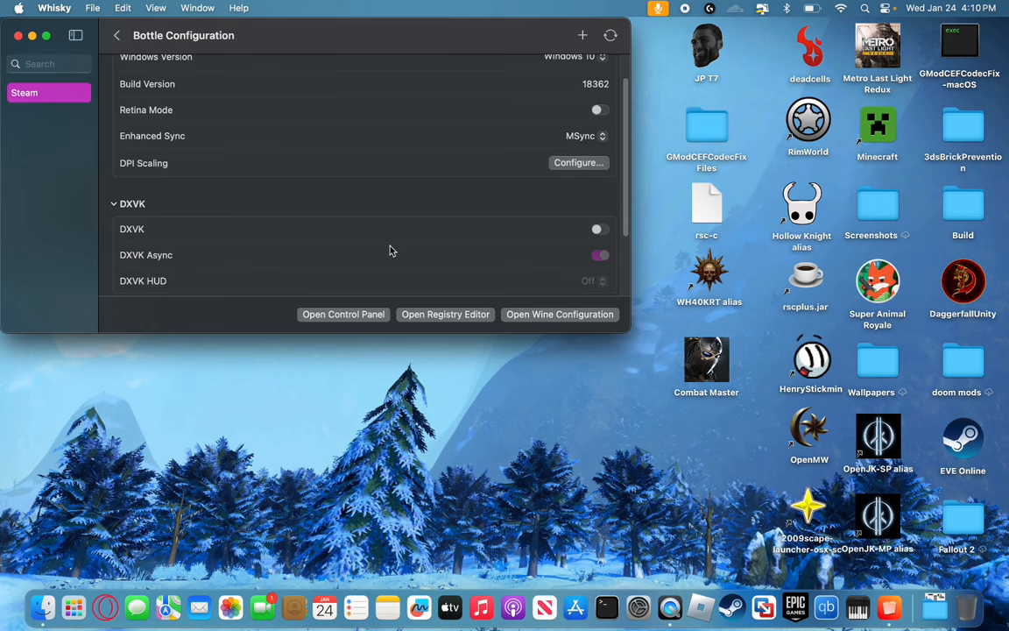
- Switch the DXVK toggle on in the bottle's DXVK section
{"action": "scroll", "scroll_direction": "down", "scroll_amount": 3}
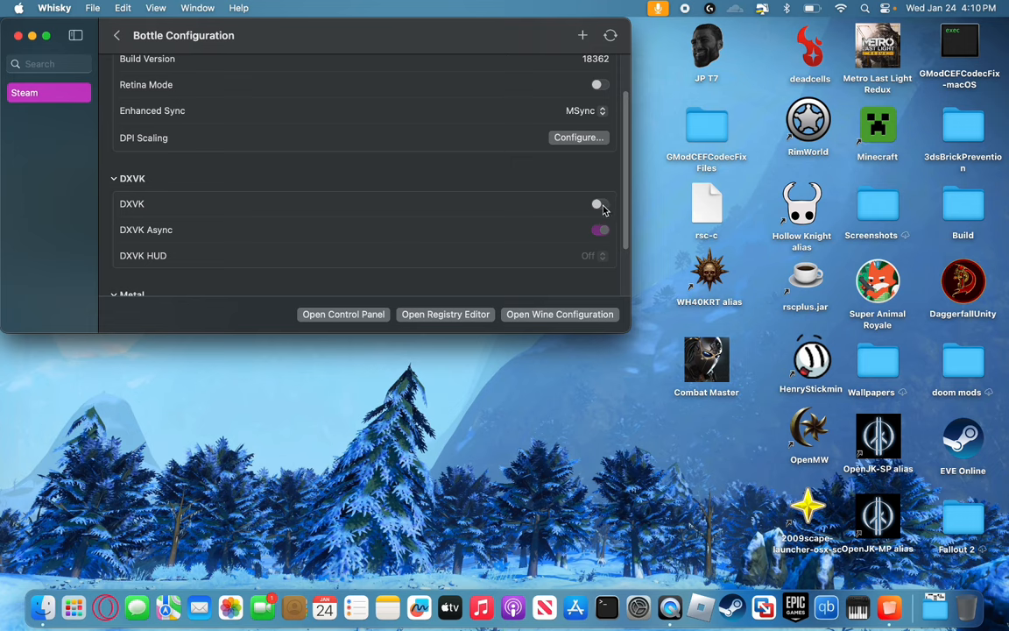
{"action": "left_click", "coordinate": [599, 204]}
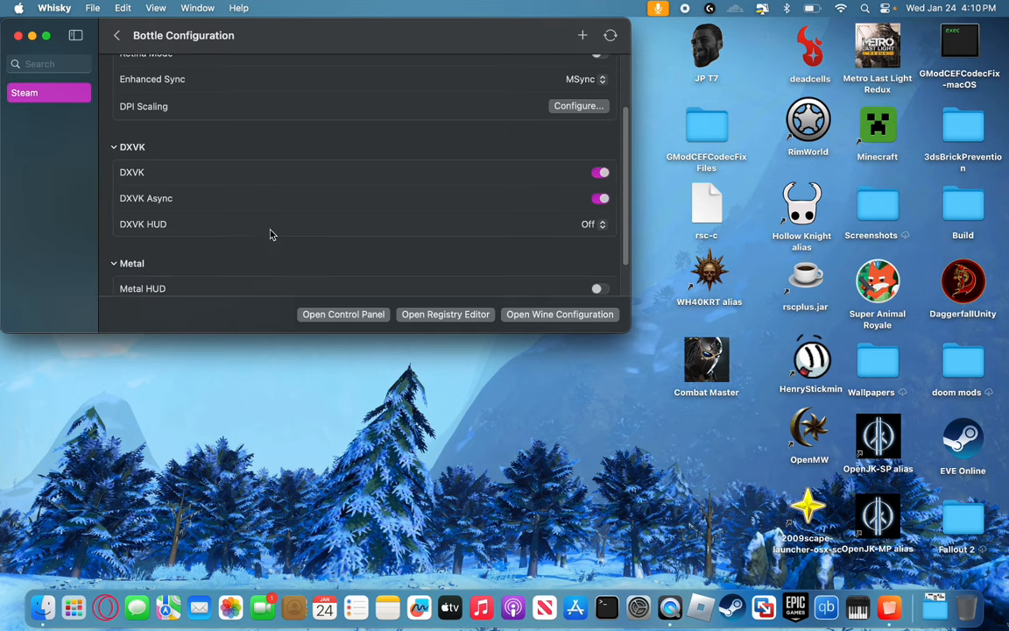
{"action": "scroll", "scroll_direction": "down", "scroll_amount": 3}
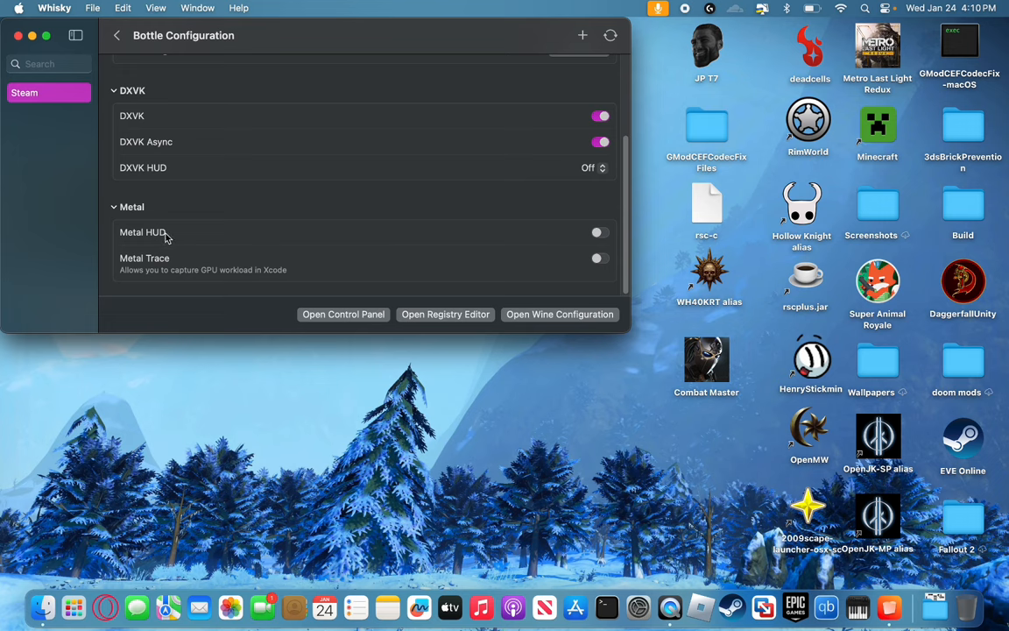
{"action": "mouse_move", "coordinate": [445, 210]}
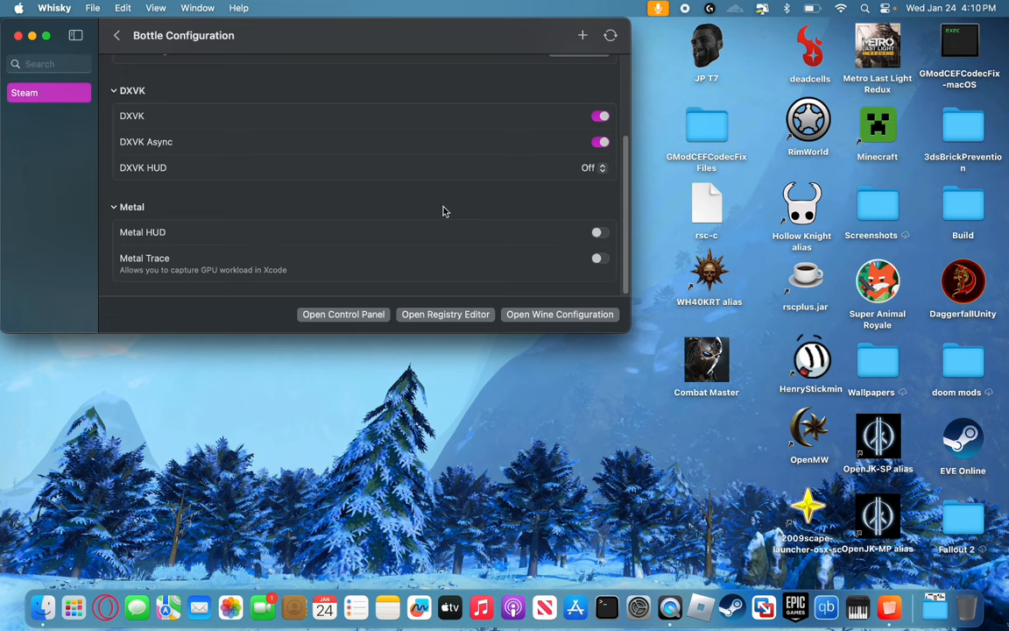
{"action": "mouse_move", "coordinate": [889, 63]}
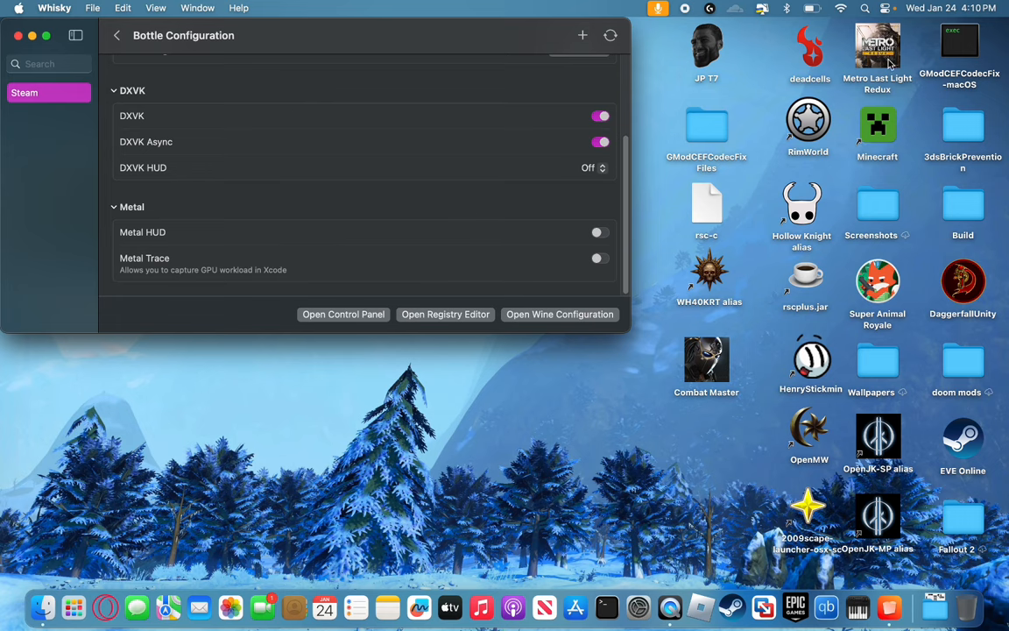
{"action": "mouse_move", "coordinate": [272, 206]}
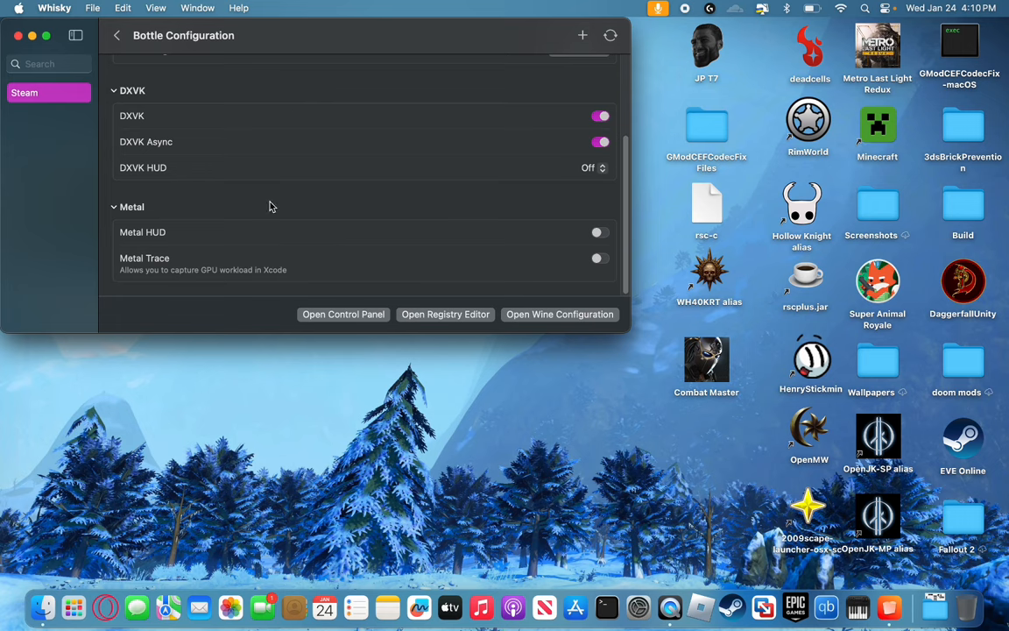
{"action": "mouse_move", "coordinate": [455, 289]}
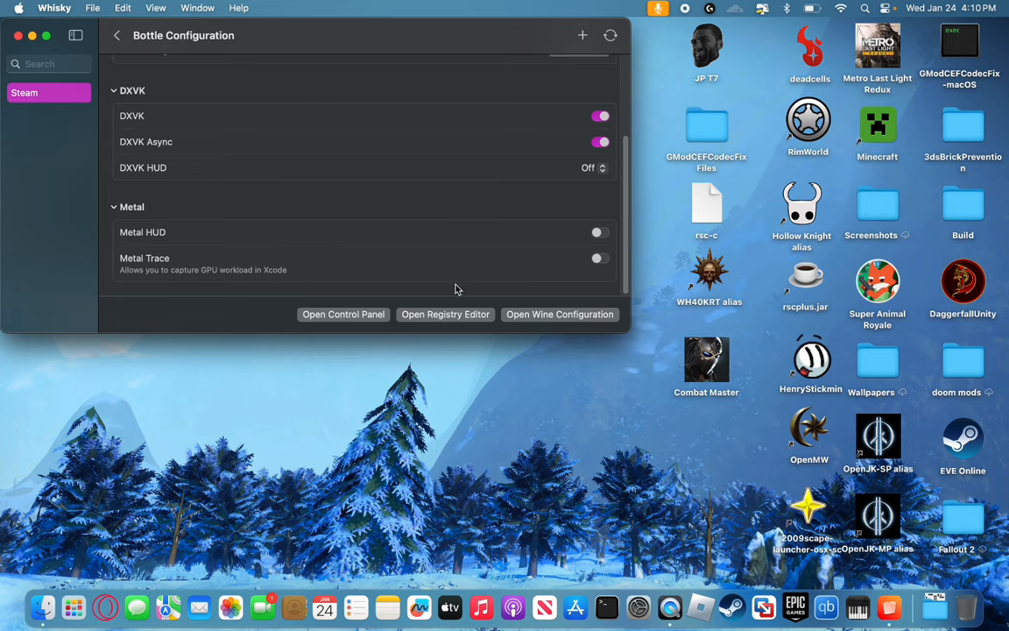
- Review the Bottle Configuration settings and go back to the Steam bottle's overview page
{"action": "scroll", "scroll_direction": "up", "scroll_amount": 3}
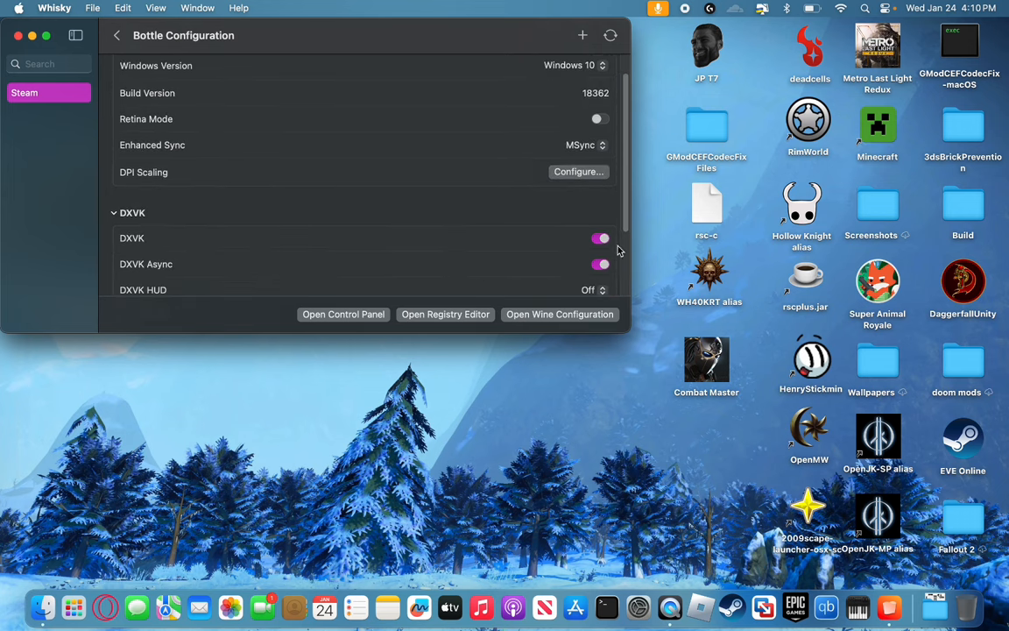
{"action": "mouse_move", "coordinate": [586, 246]}
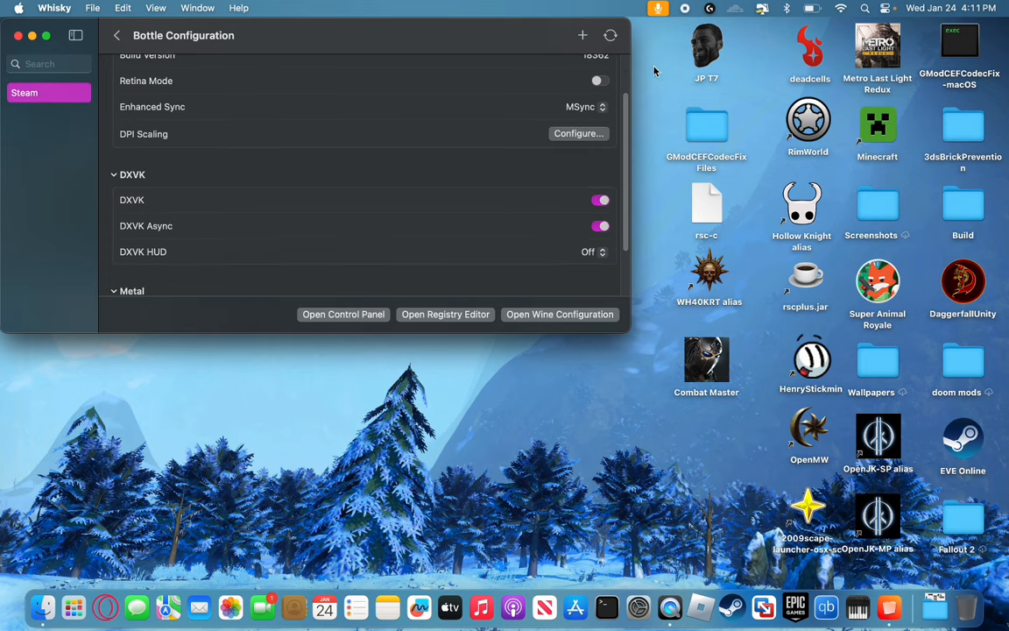
{"action": "mouse_move", "coordinate": [564, 172]}
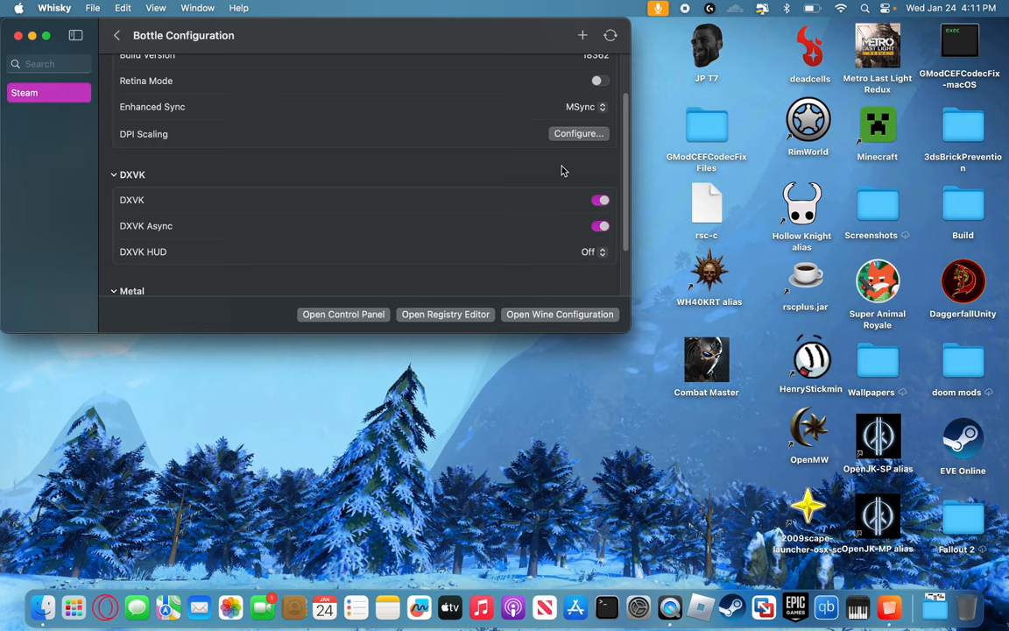
{"action": "mouse_move", "coordinate": [466, 157]}
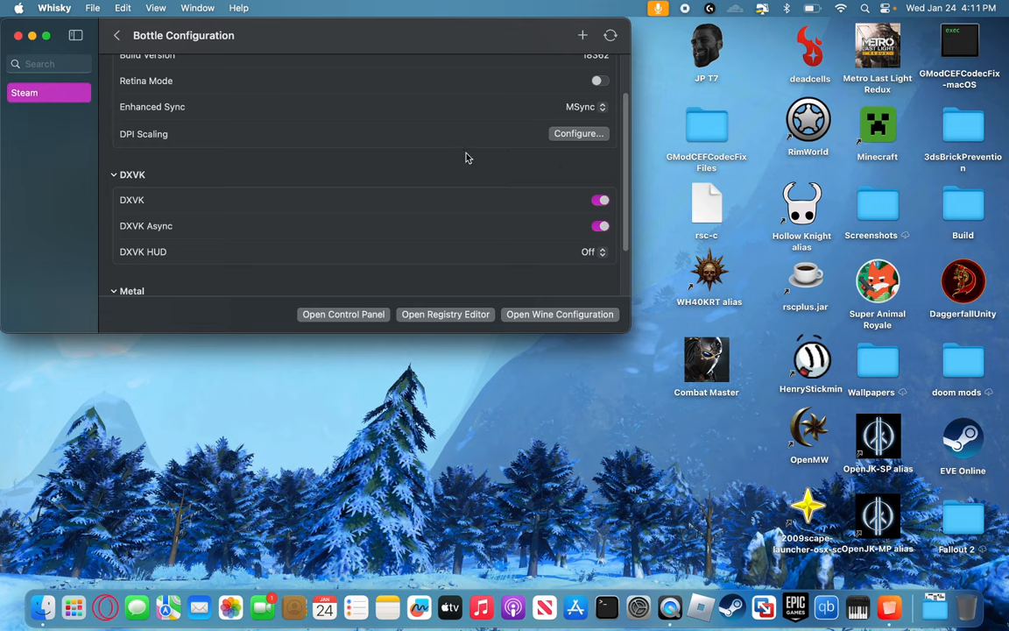
{"action": "mouse_move", "coordinate": [579, 191]}
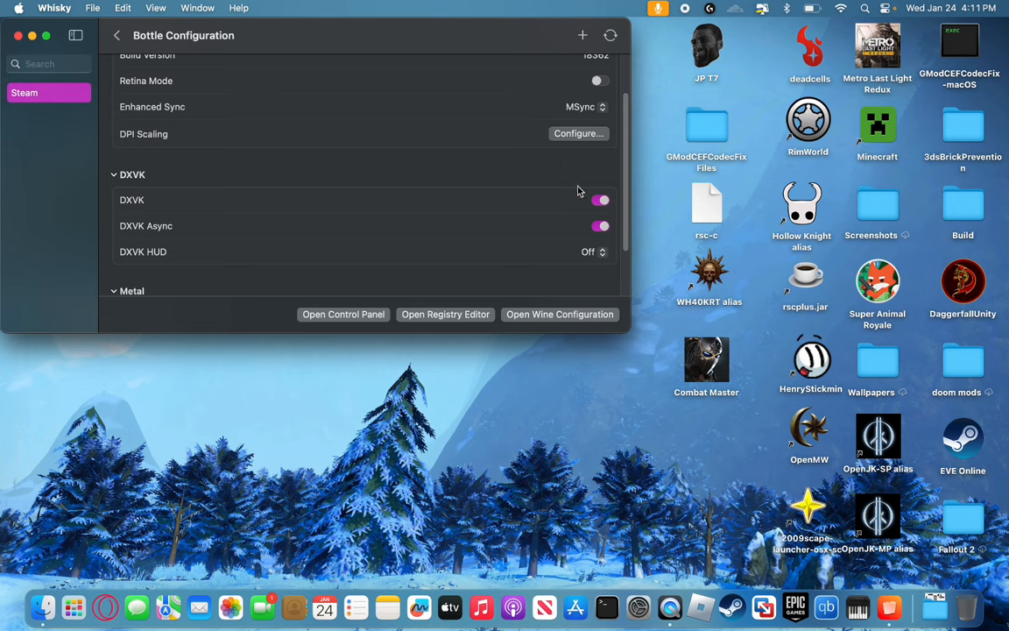
{"action": "mouse_move", "coordinate": [258, 172]}
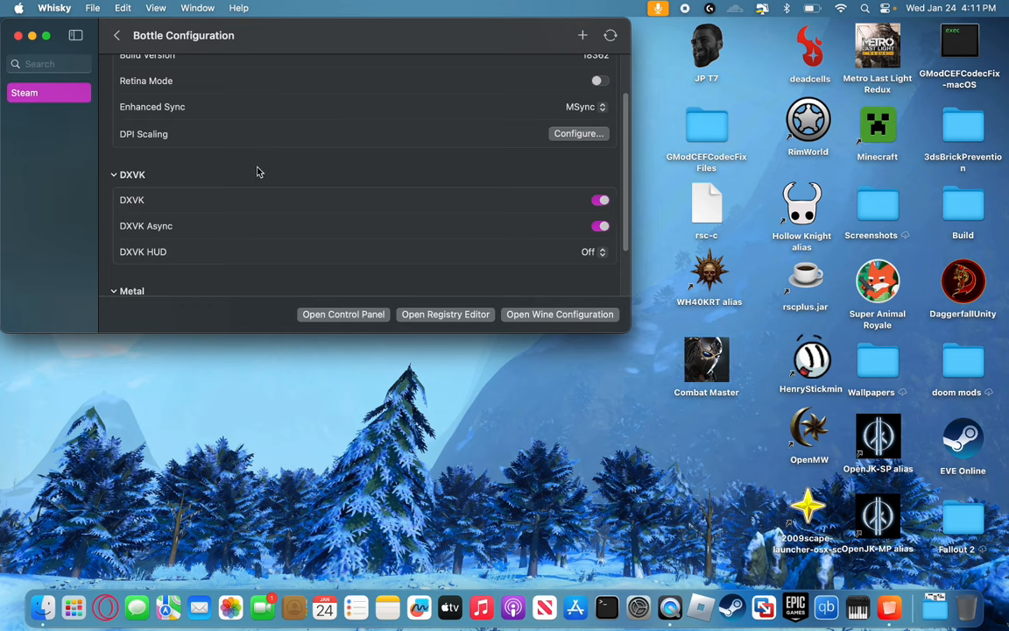
{"action": "scroll", "scroll_direction": "up", "scroll_amount": 3}
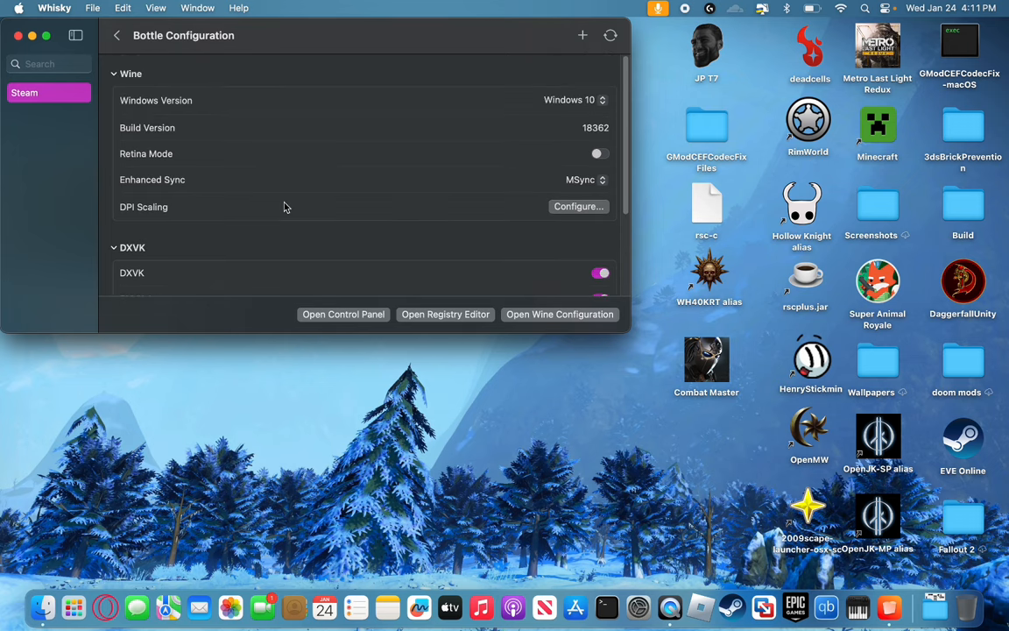
{"action": "left_click", "coordinate": [115, 35]}
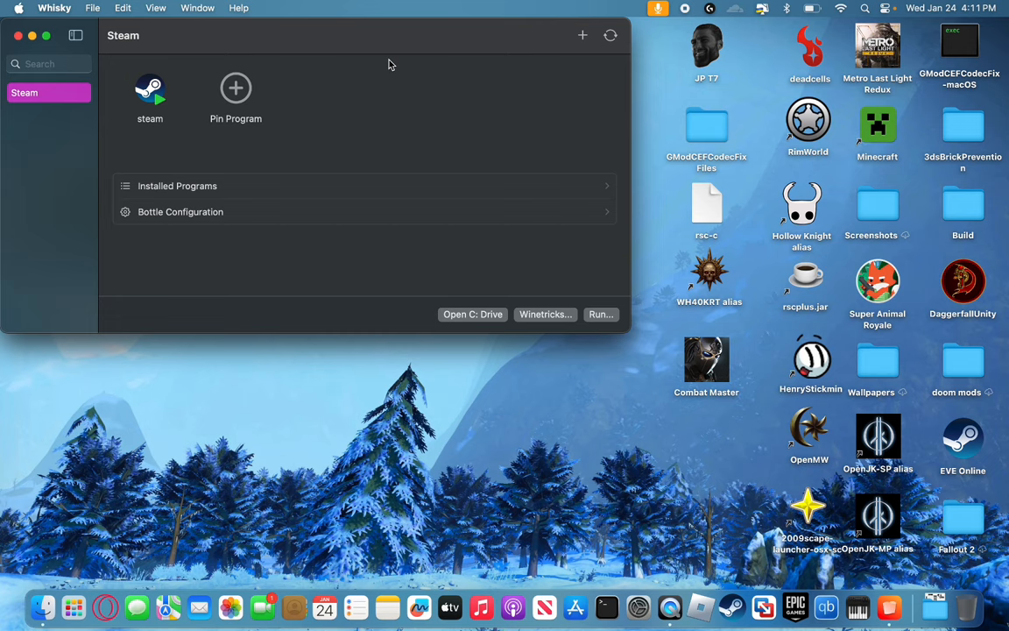